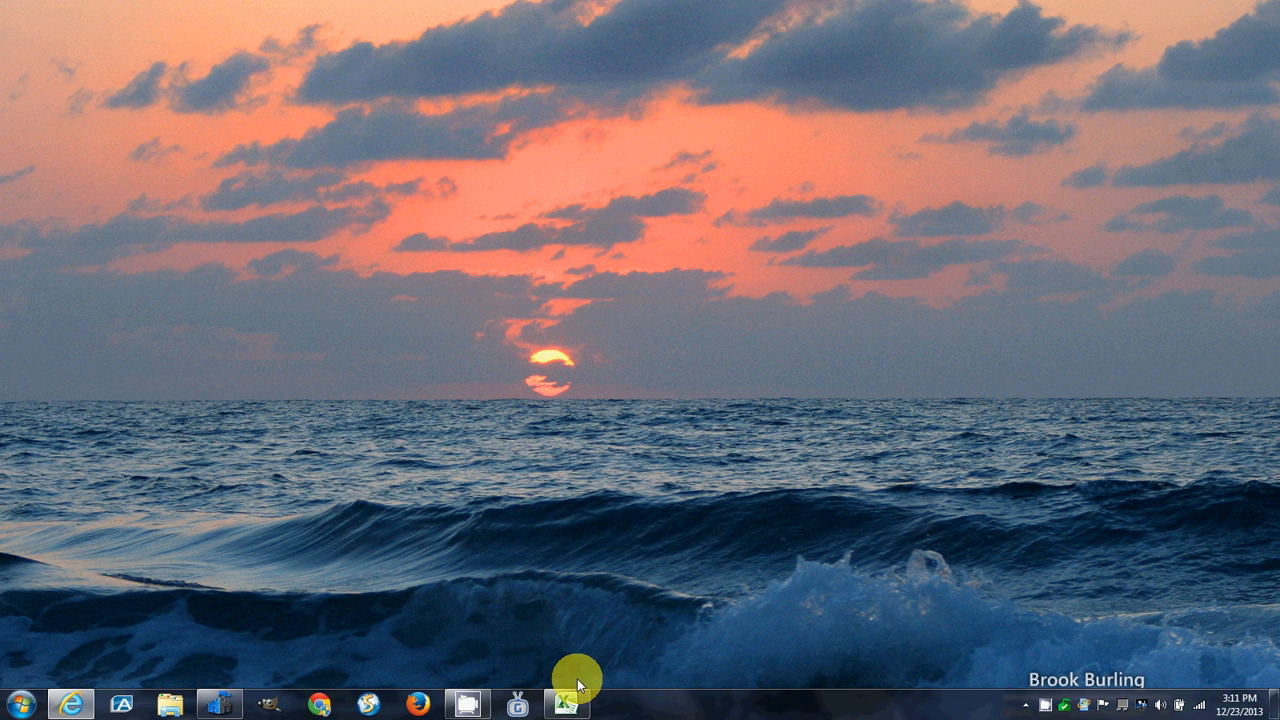
{"action": "mouse_move", "coordinate": [75, 705]}
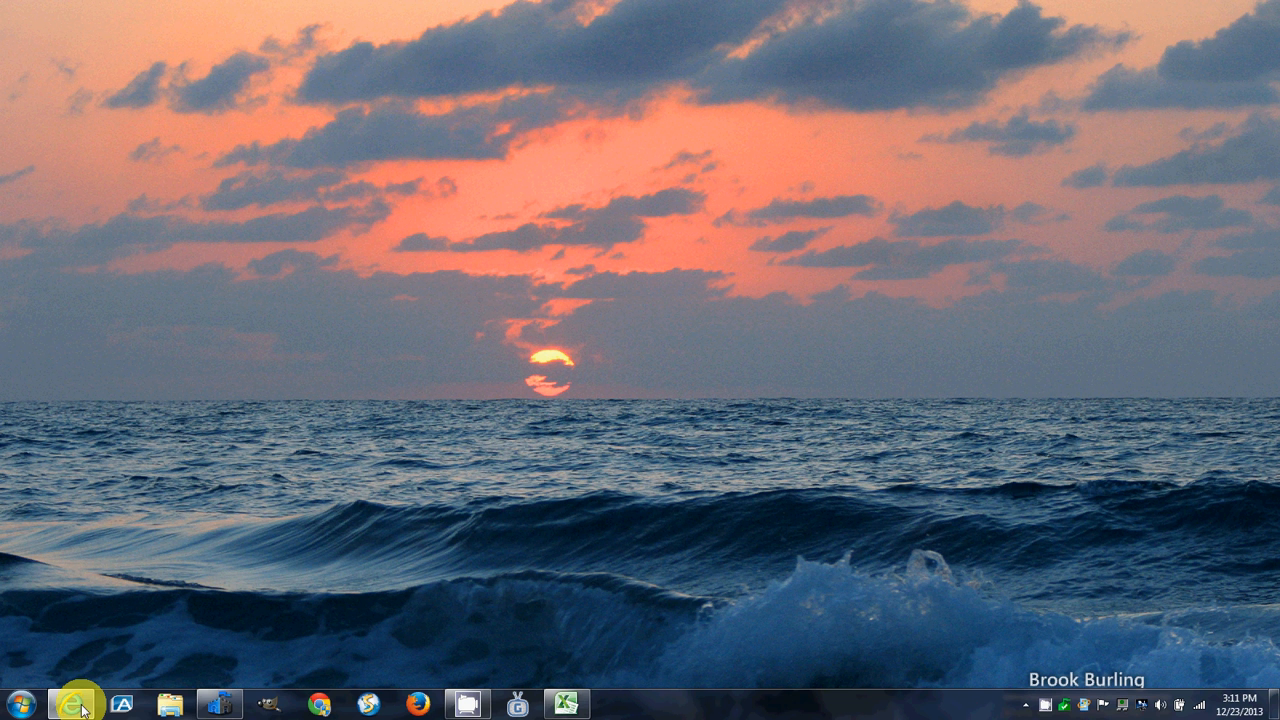
Launch Internet Explorer from the taskbar to reach Gmail's Promotions inbox
{"action": "left_click", "coordinate": [56, 705]}
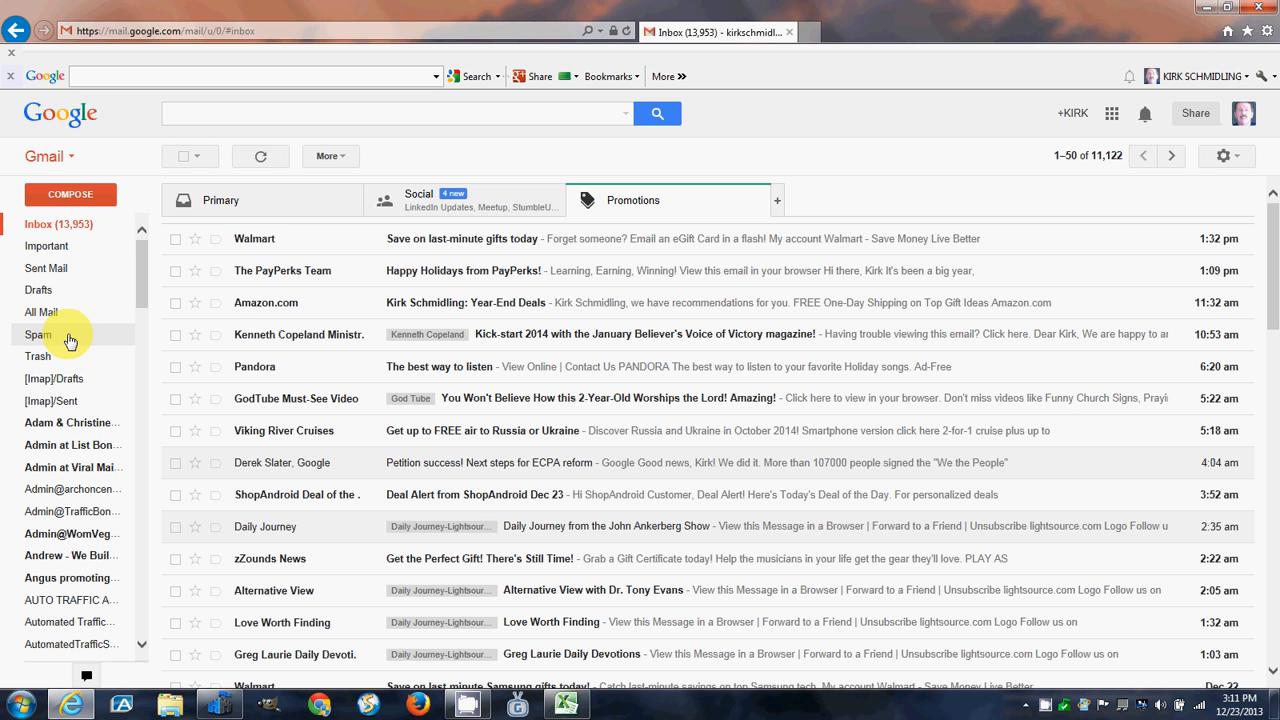
{"action": "mouse_move", "coordinate": [113, 334]}
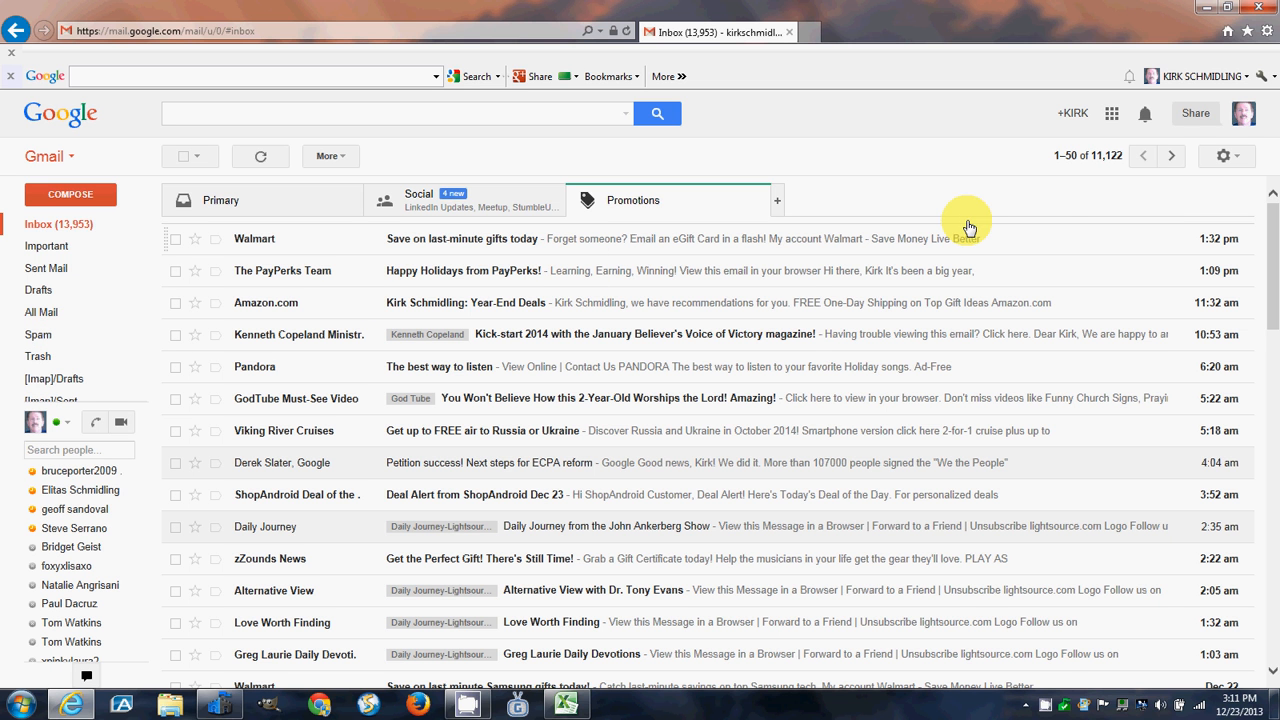
{"action": "mouse_move", "coordinate": [1226, 156]}
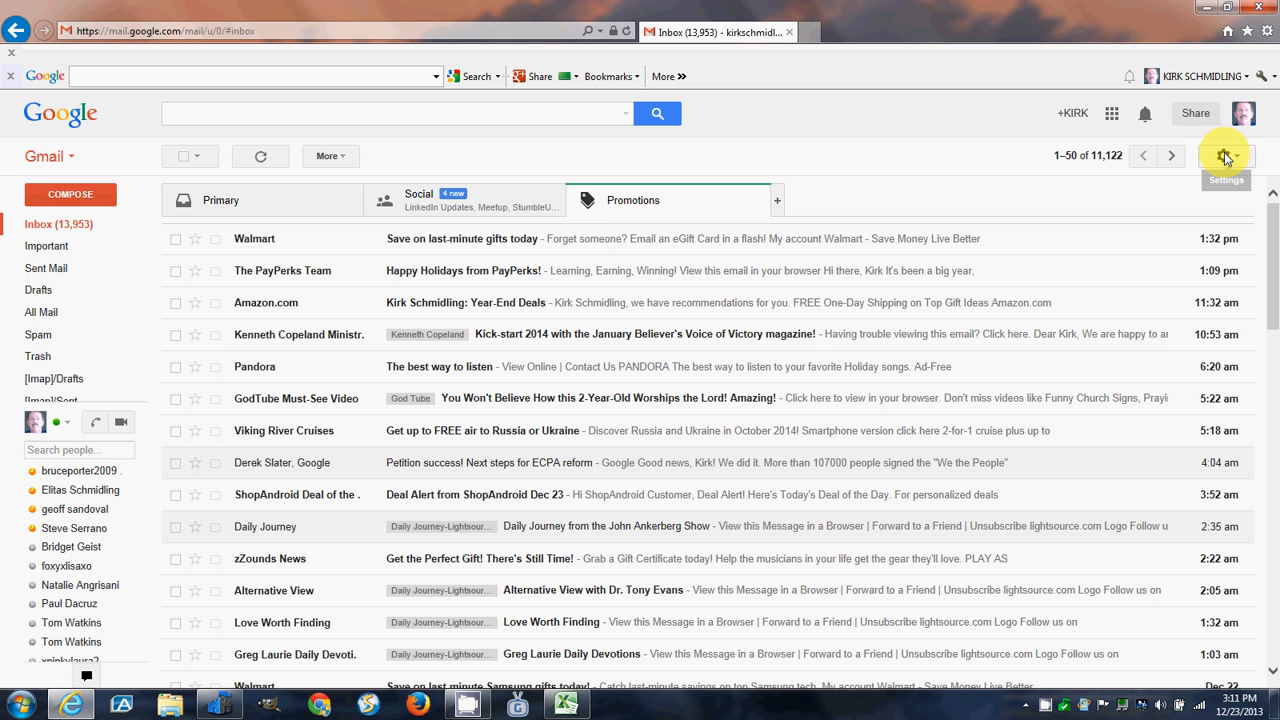
Go to Gmail's full Settings page, General section, through the gear menu
{"action": "left_click", "coordinate": [1225, 156]}
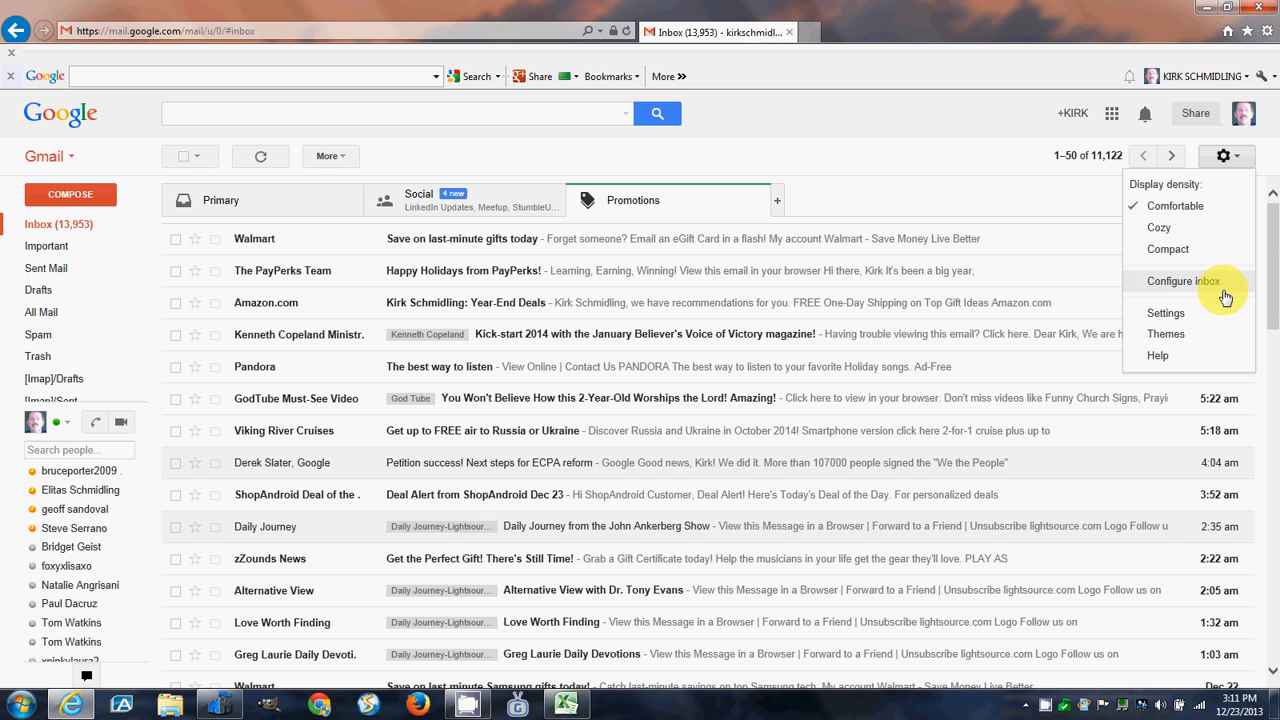
{"action": "mouse_move", "coordinate": [1217, 317]}
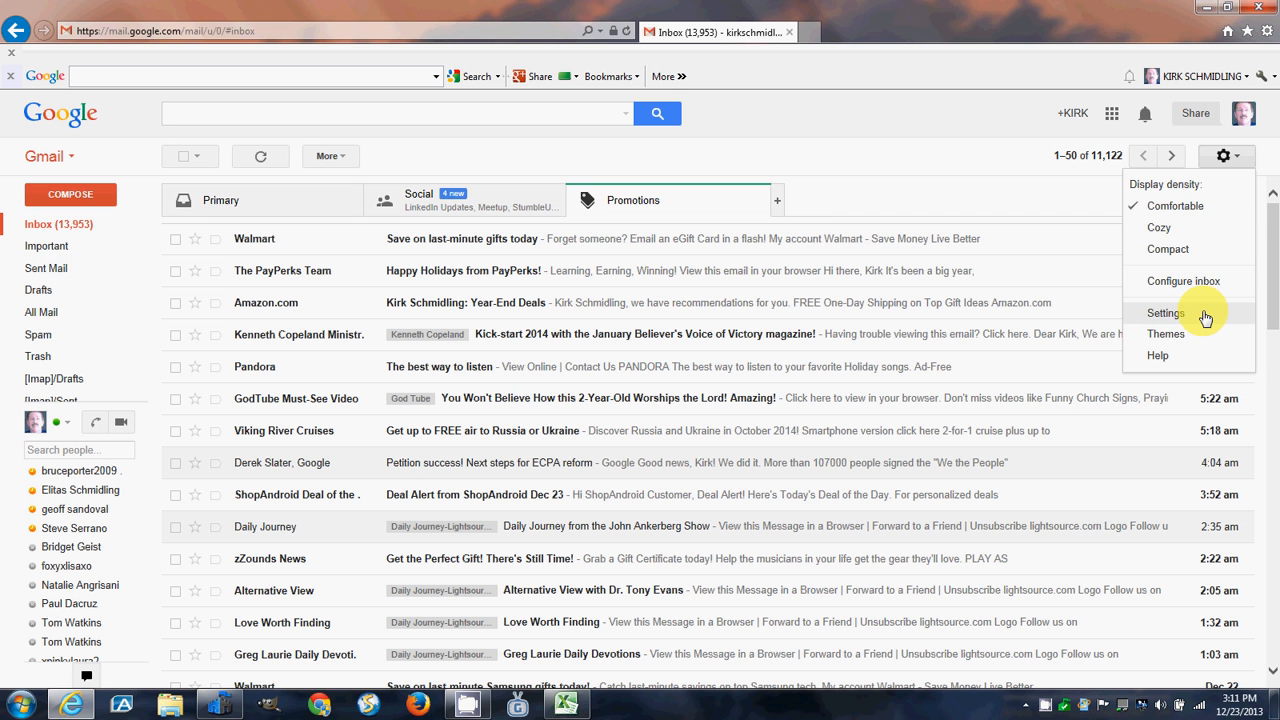
{"action": "left_click", "coordinate": [1164, 313]}
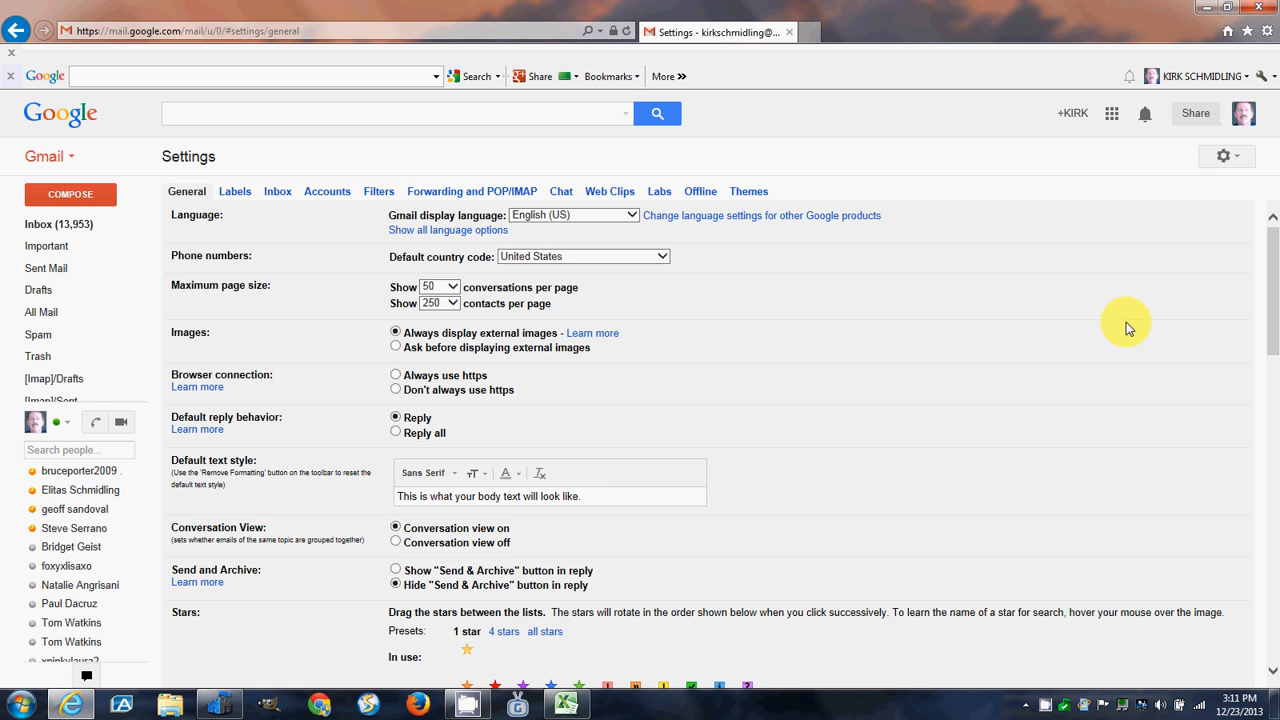
{"action": "mouse_move", "coordinate": [400, 318]}
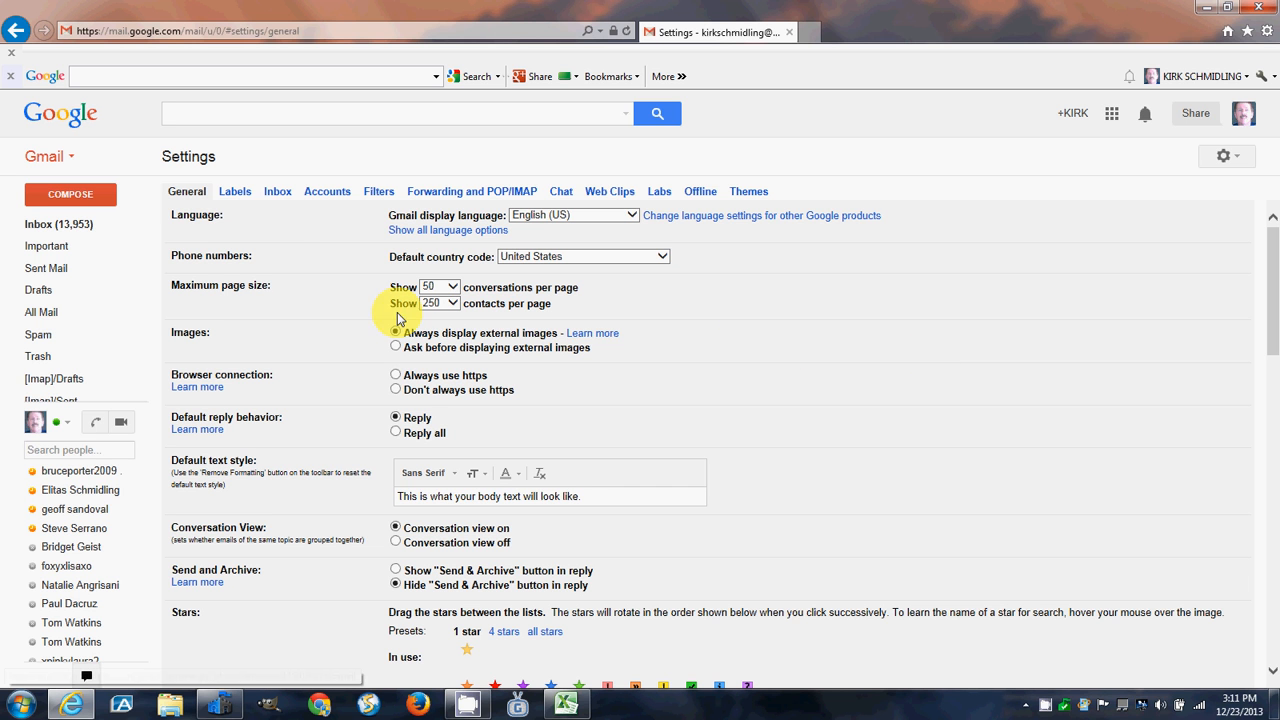
{"action": "mouse_move", "coordinate": [252, 215]}
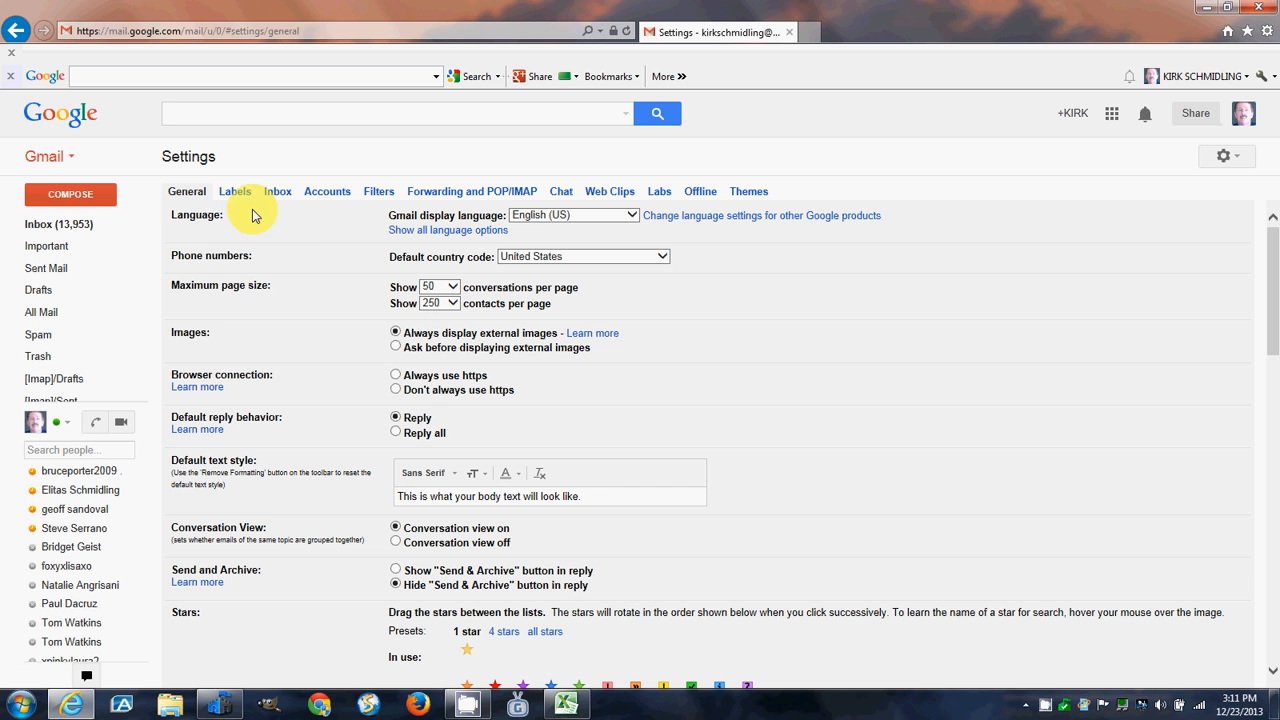
{"action": "mouse_move", "coordinate": [235, 191]}
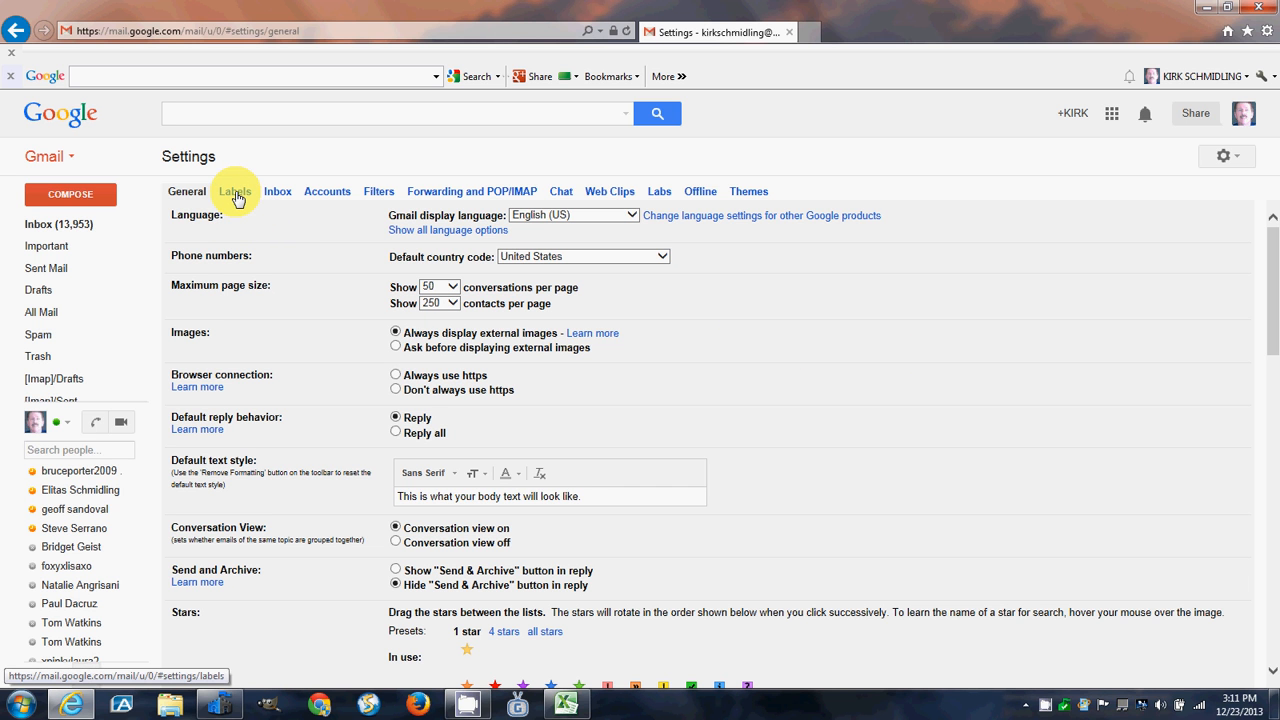
In the Labels settings, hide the Spam label and then set it back to show
{"action": "left_click", "coordinate": [234, 191]}
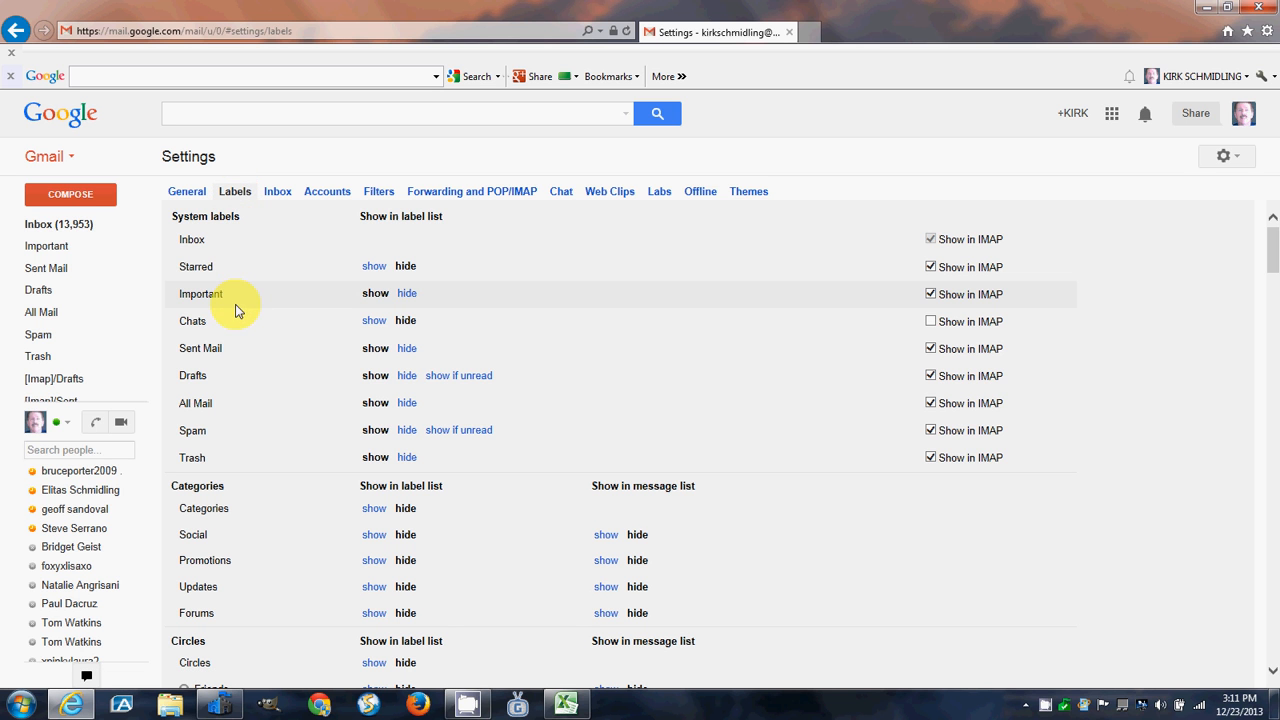
{"action": "mouse_move", "coordinate": [220, 430]}
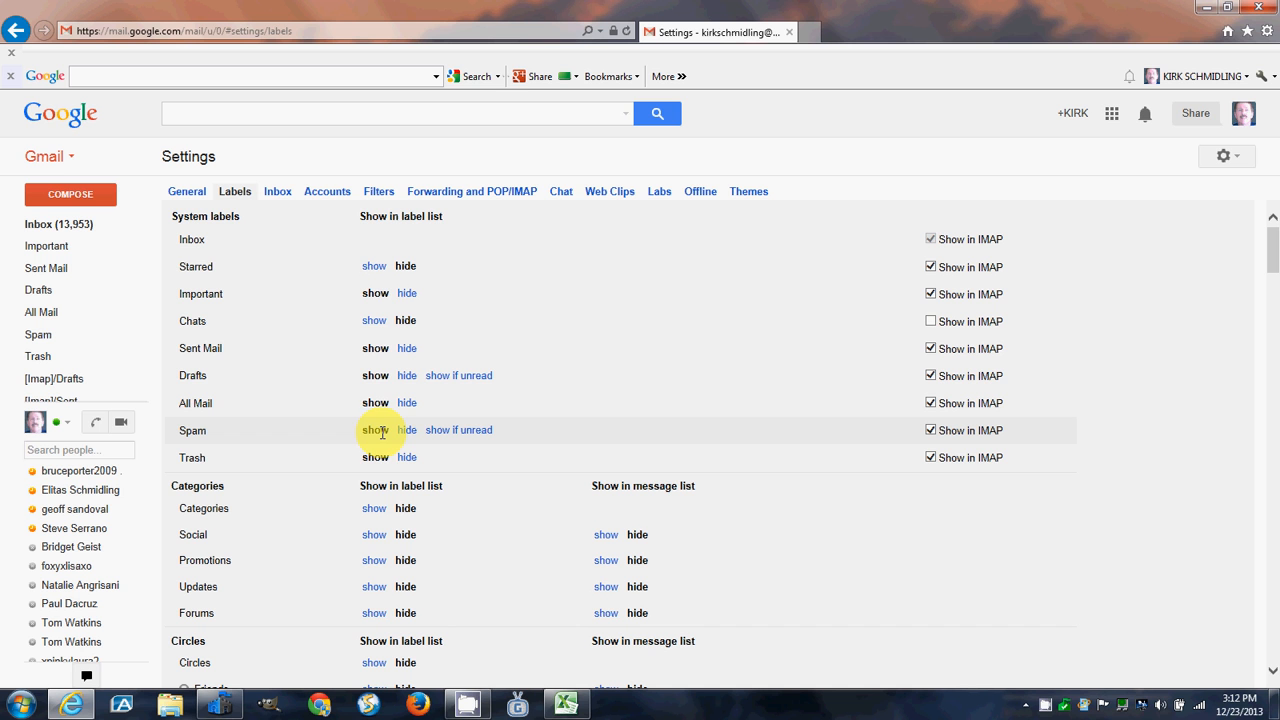
{"action": "mouse_move", "coordinate": [388, 430]}
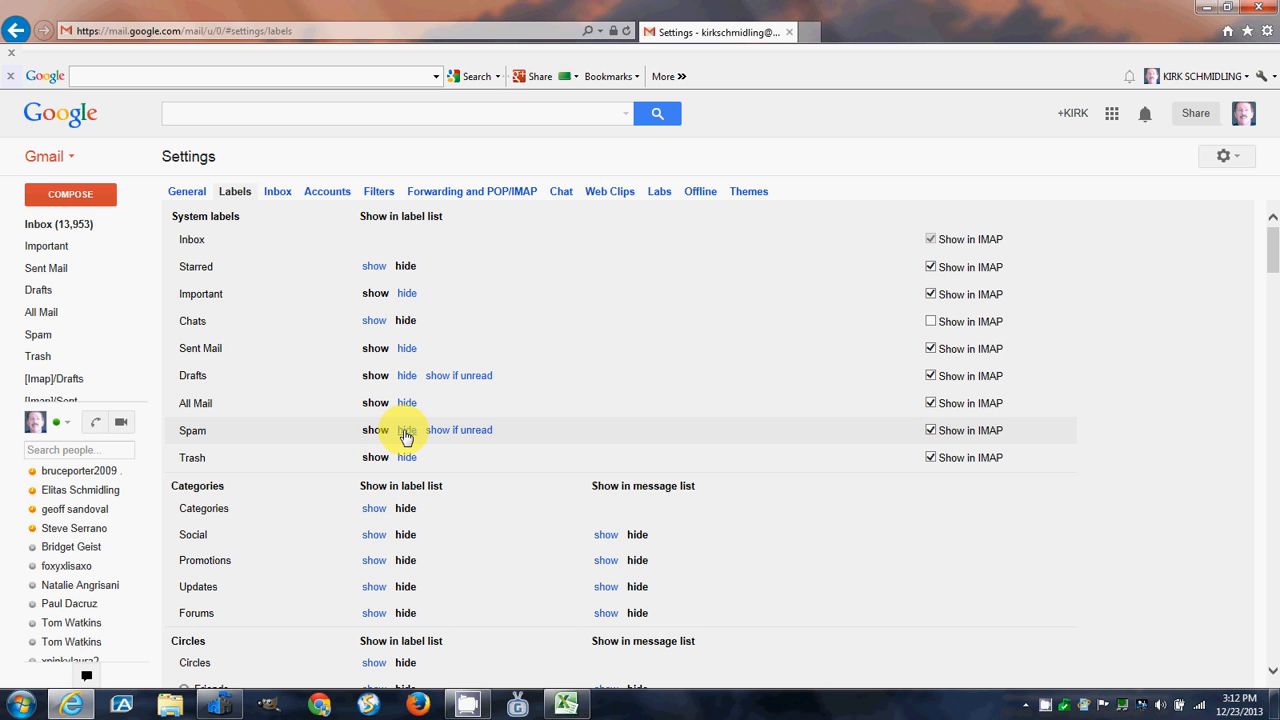
{"action": "left_click", "coordinate": [406, 430]}
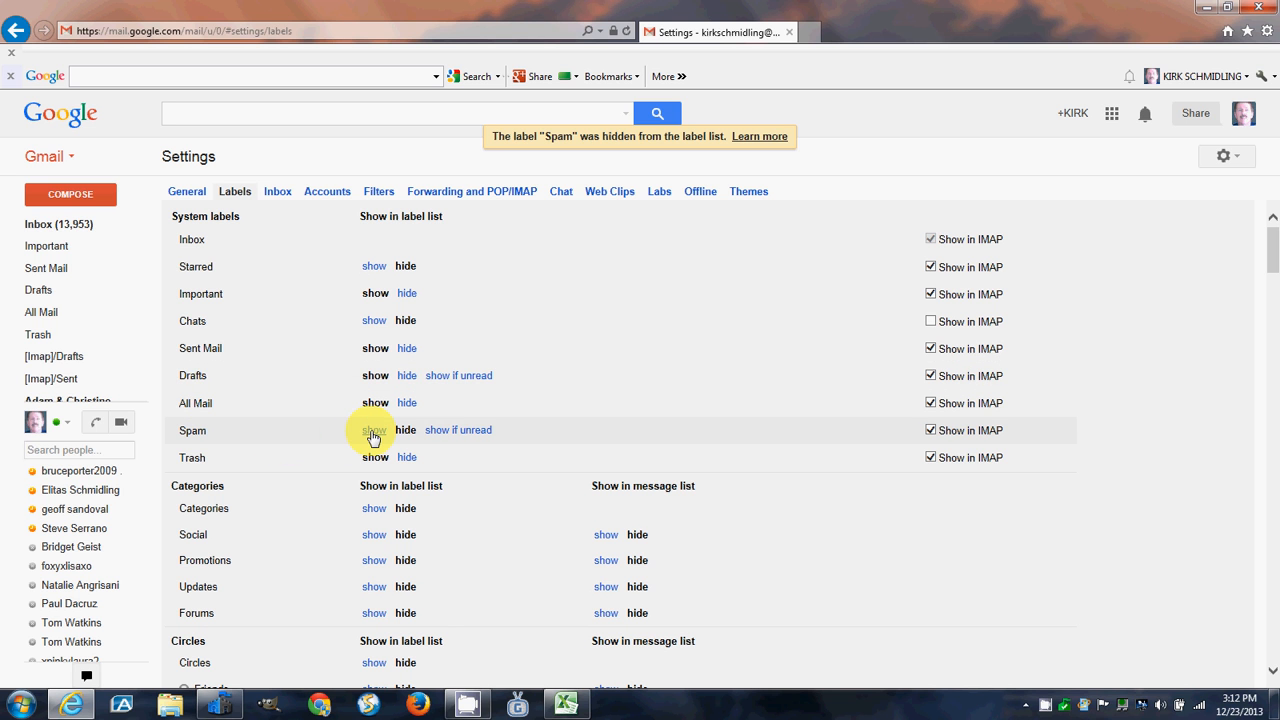
{"action": "left_click", "coordinate": [373, 430]}
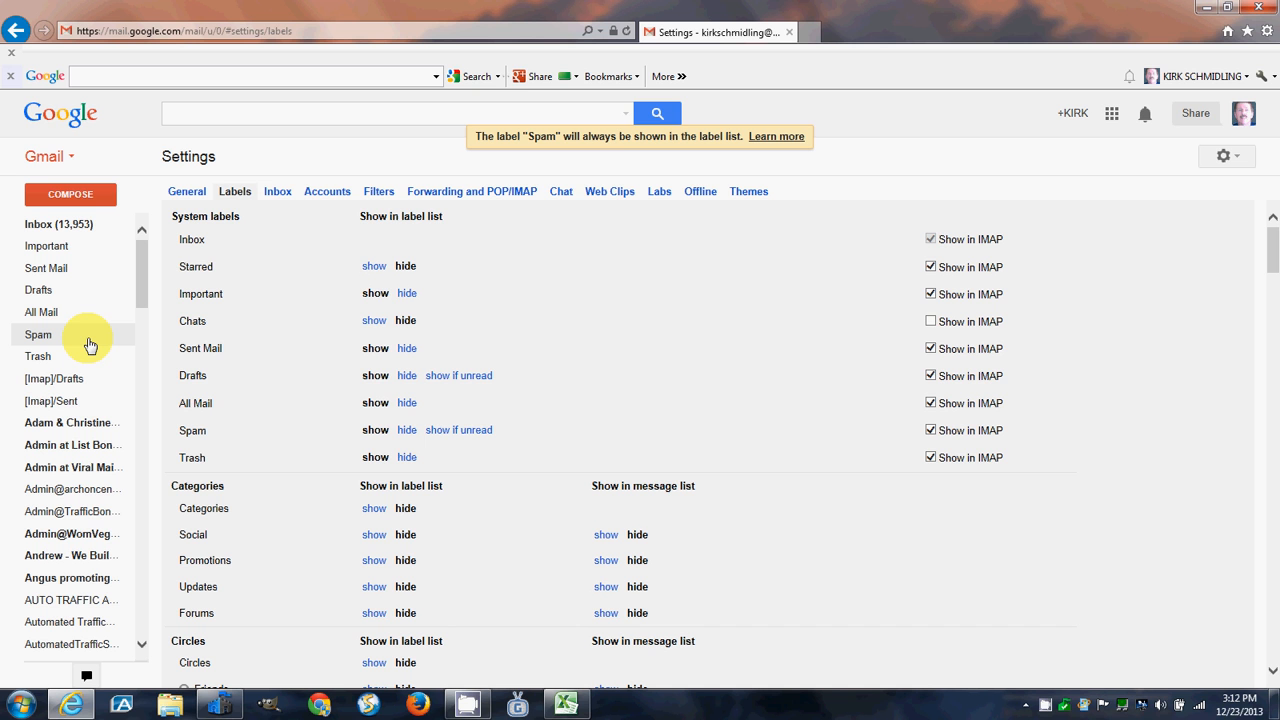
{"action": "mouse_move", "coordinate": [147, 328]}
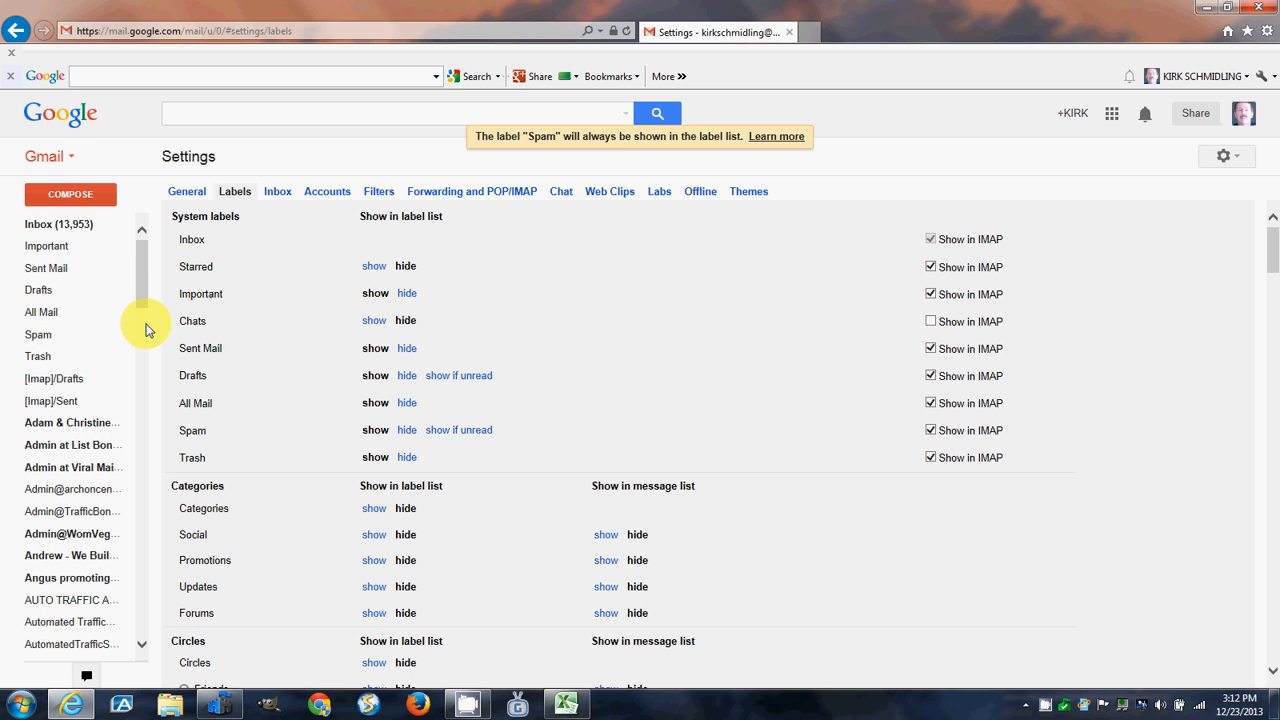
{"action": "mouse_move", "coordinate": [98, 225]}
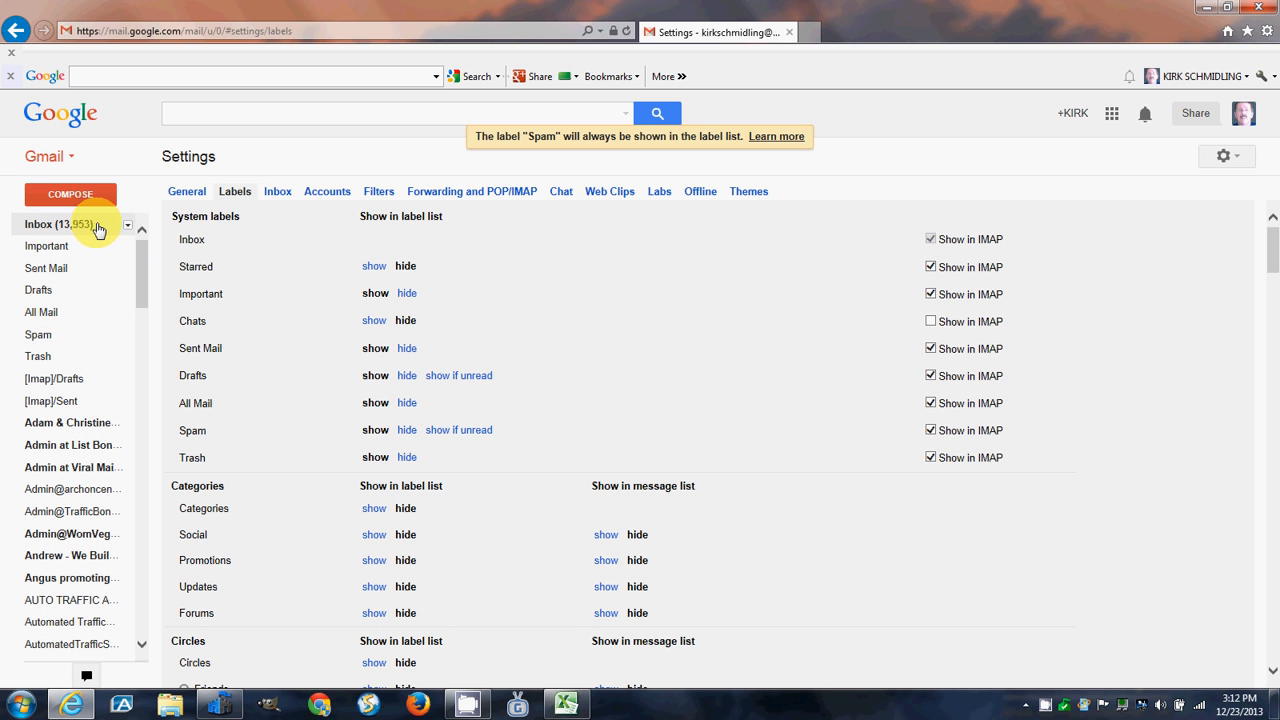
{"action": "left_click", "coordinate": [38, 224]}
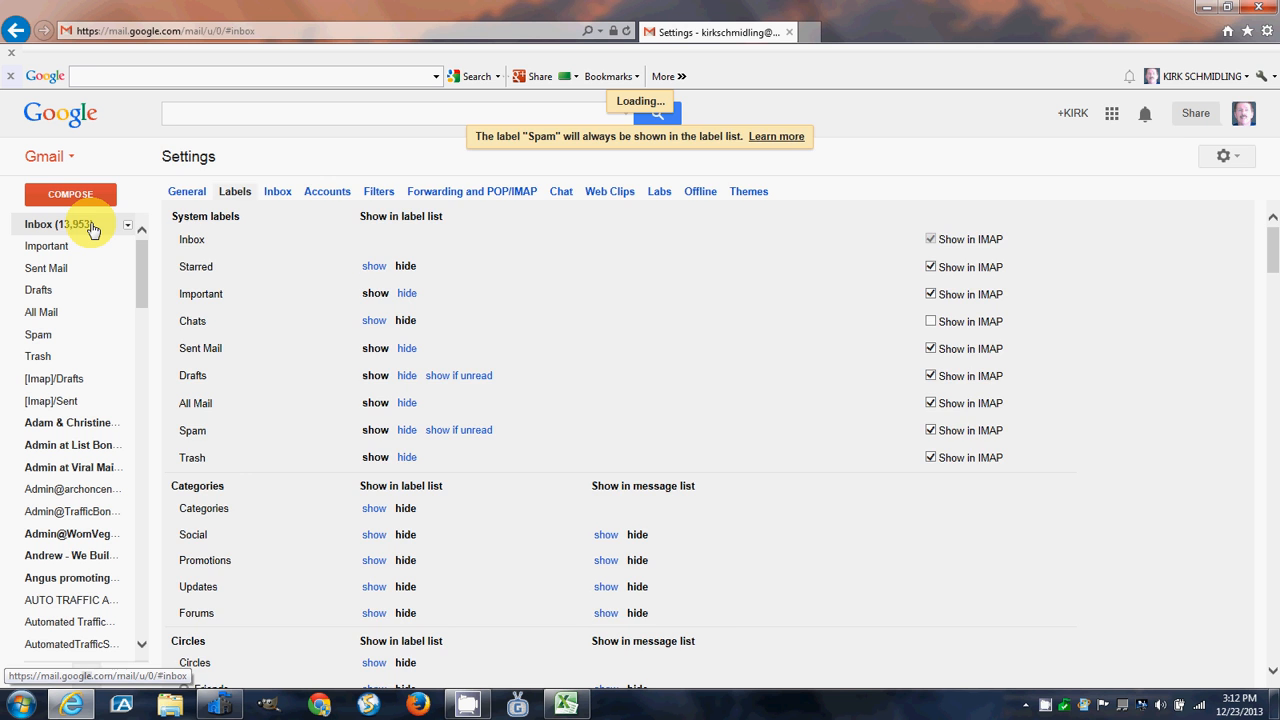
{"action": "left_click", "coordinate": [39, 224]}
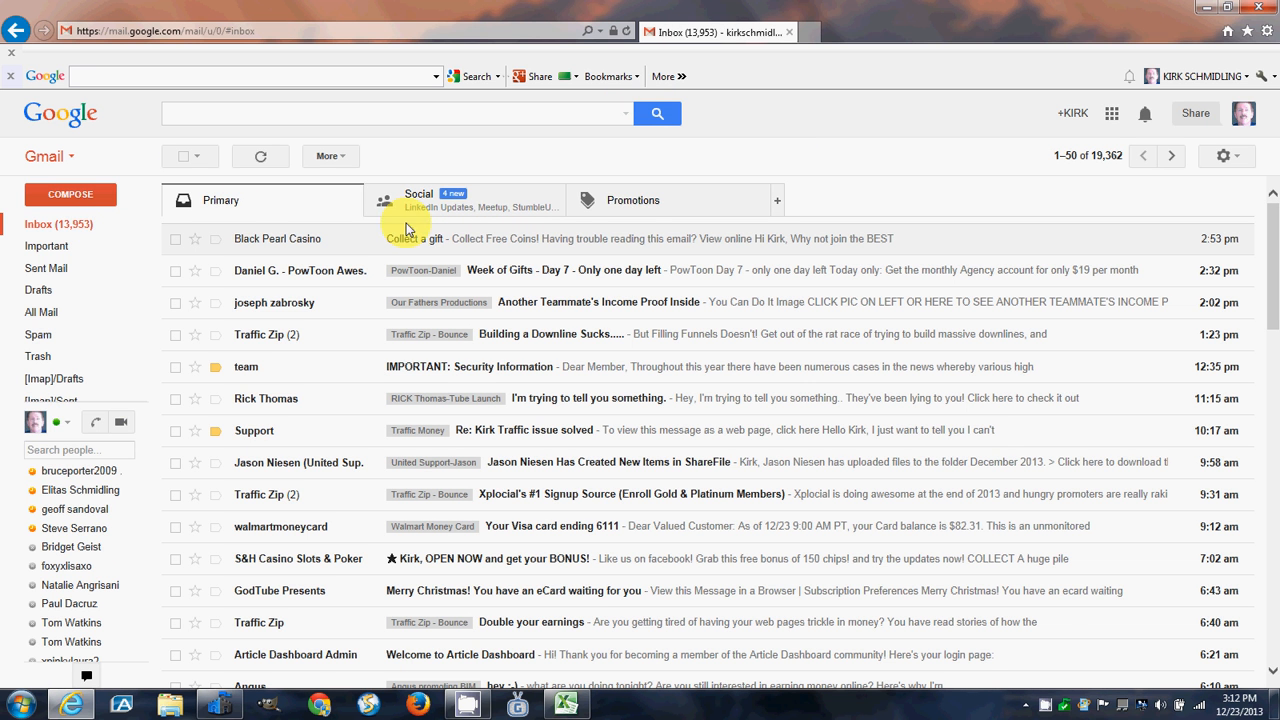
{"action": "left_click", "coordinate": [633, 200]}
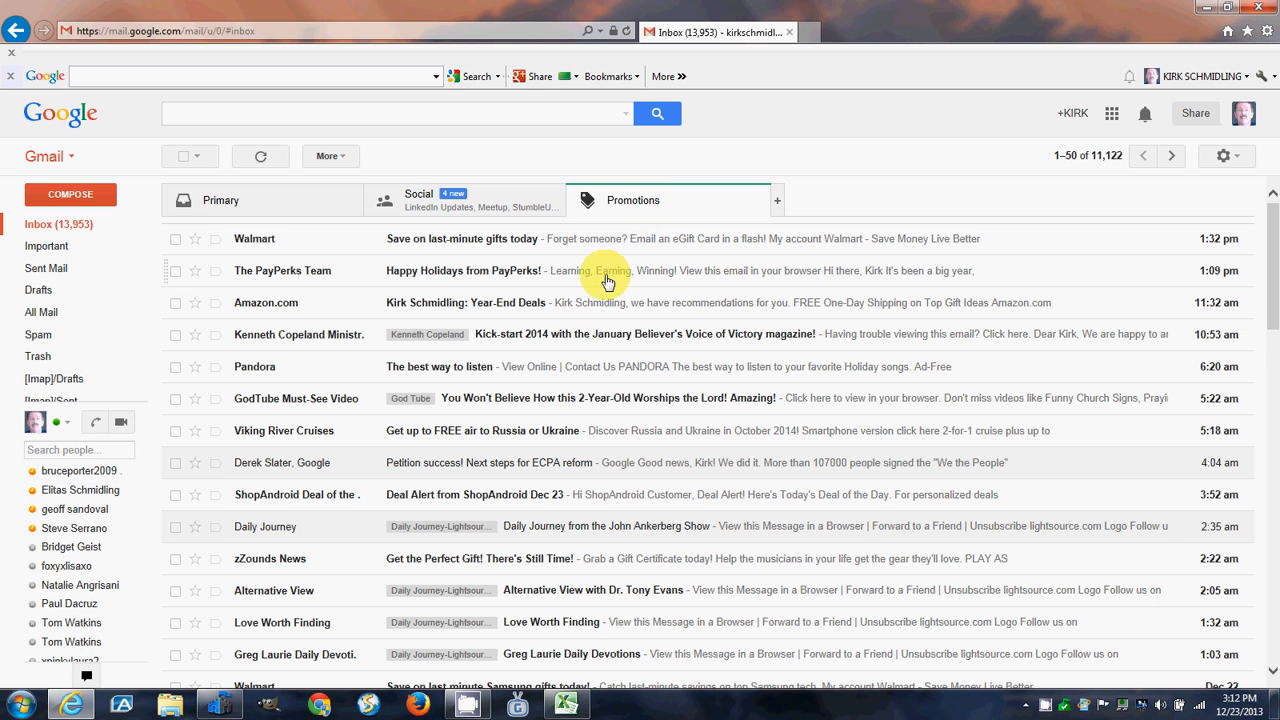
{"action": "mouse_move", "coordinate": [507, 462]}
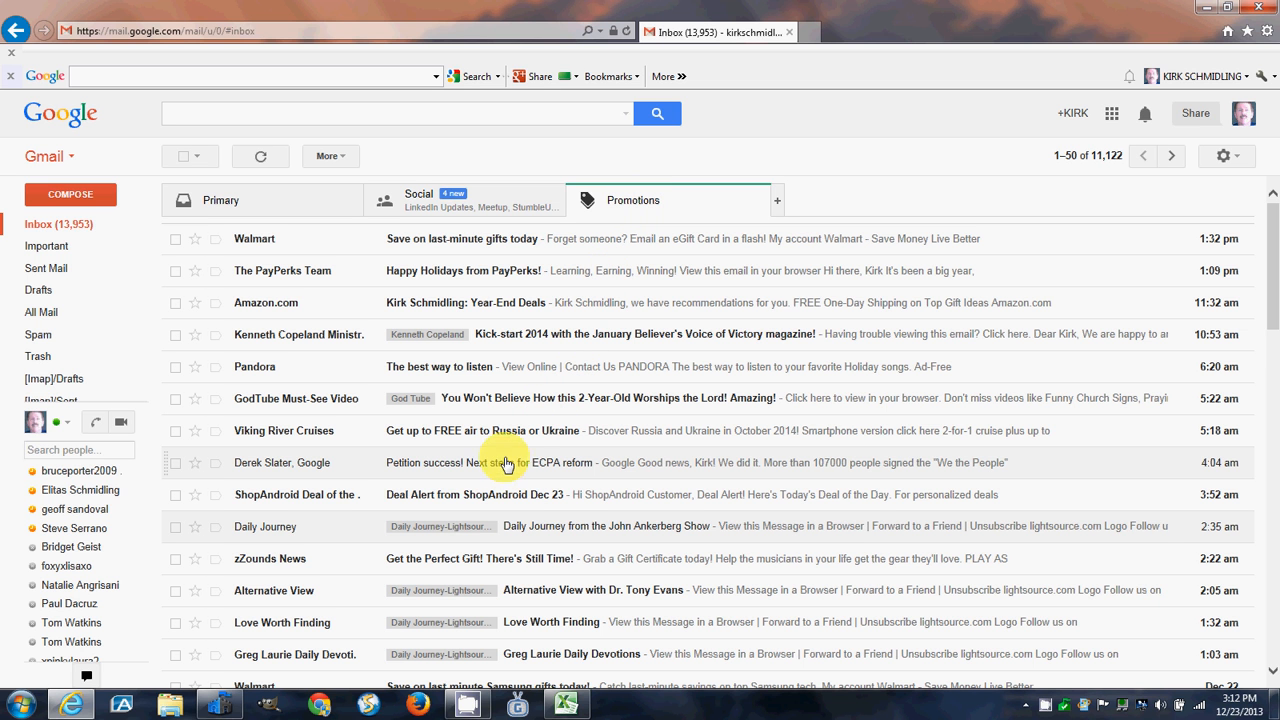
{"action": "mouse_move", "coordinate": [414, 366]}
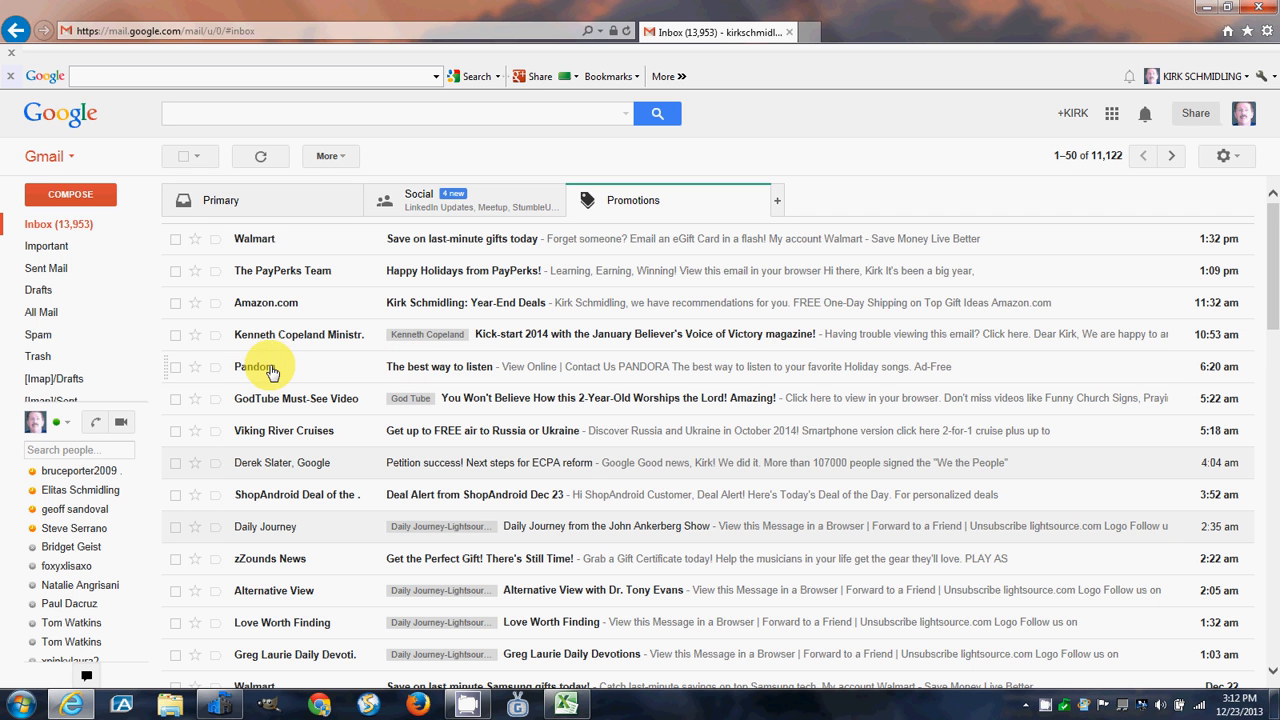
{"action": "mouse_move", "coordinate": [267, 357]}
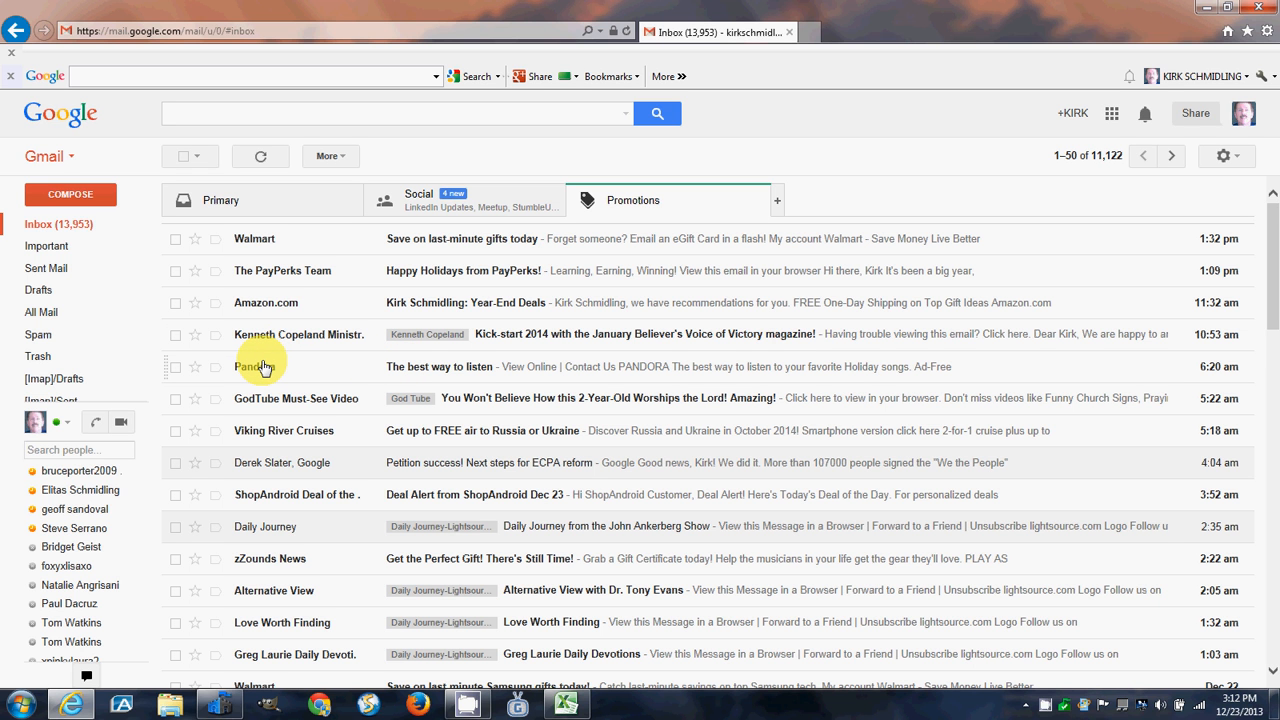
{"action": "mouse_move", "coordinate": [390, 366]}
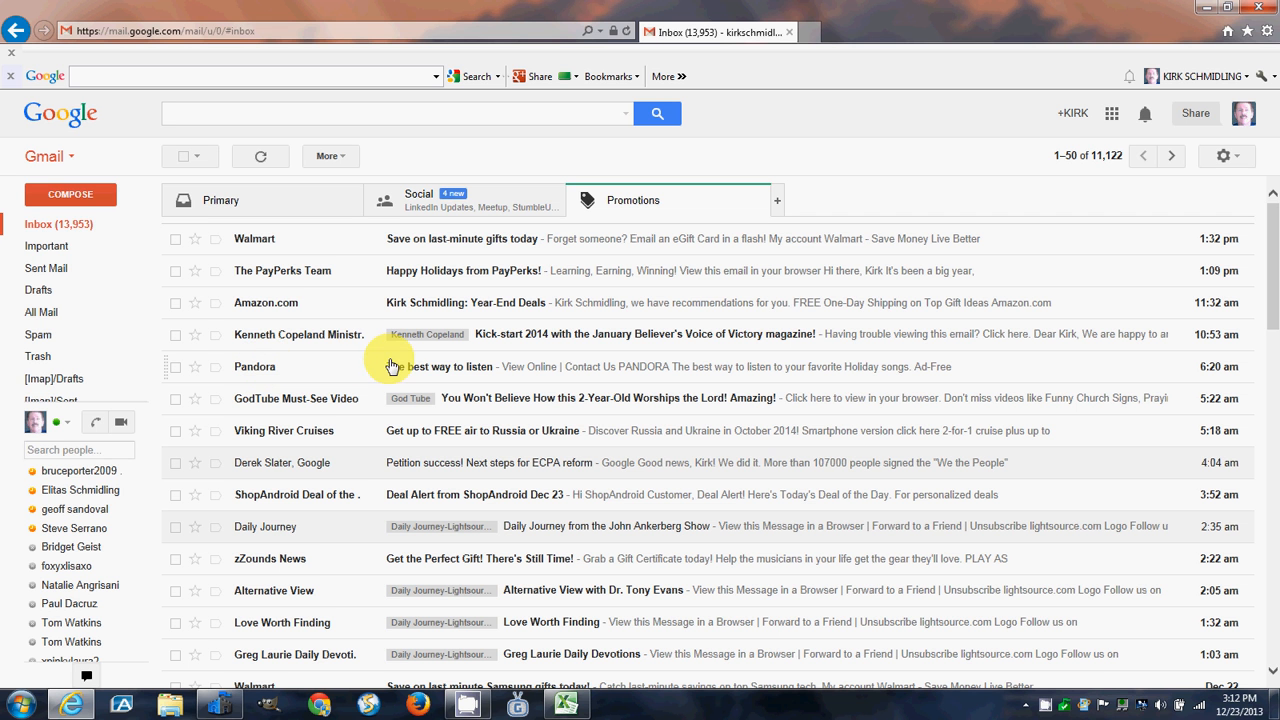
{"action": "mouse_move", "coordinate": [417, 368]}
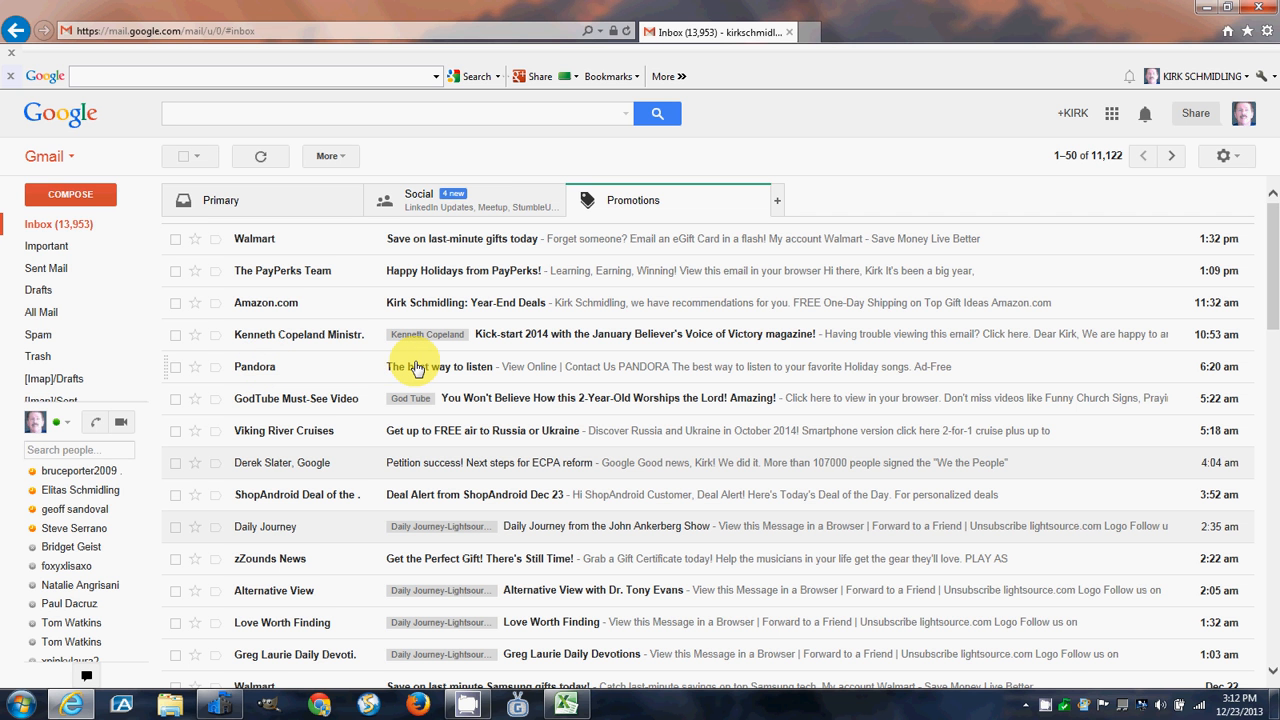
Open Pandora's 'The best way to listen' email and its More actions menu
{"action": "left_click", "coordinate": [450, 366]}
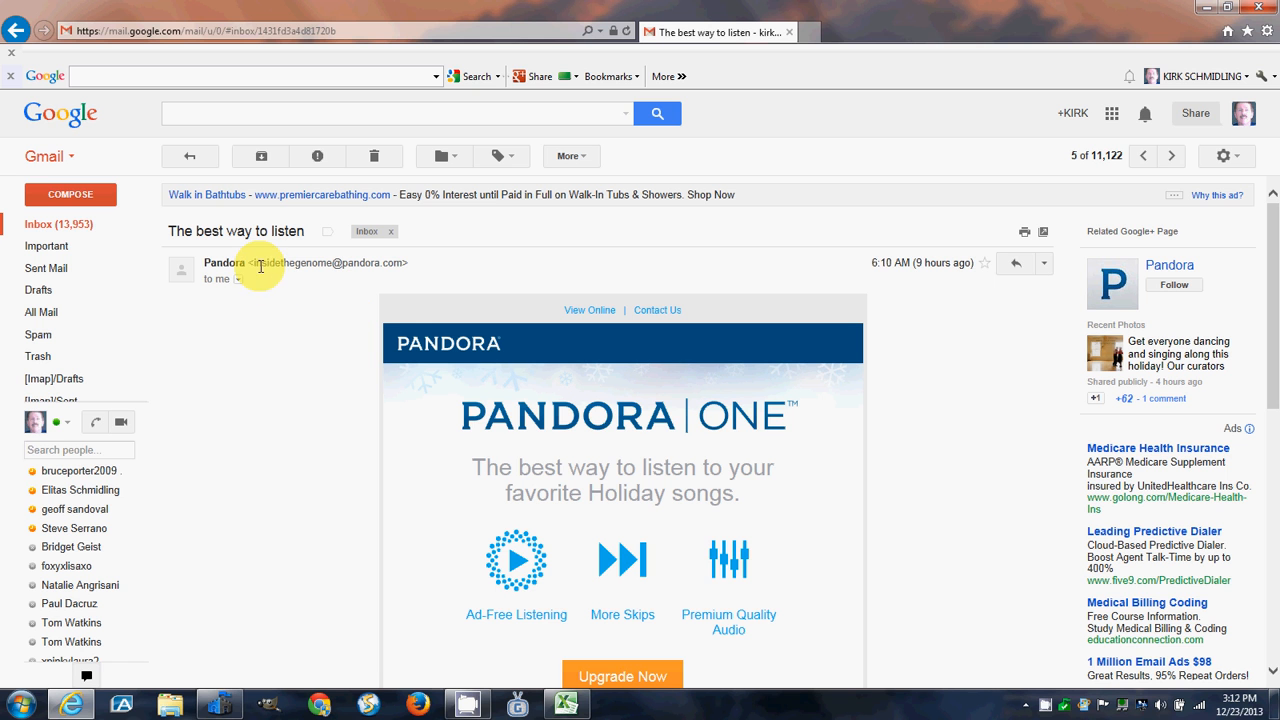
{"action": "mouse_move", "coordinate": [343, 267]}
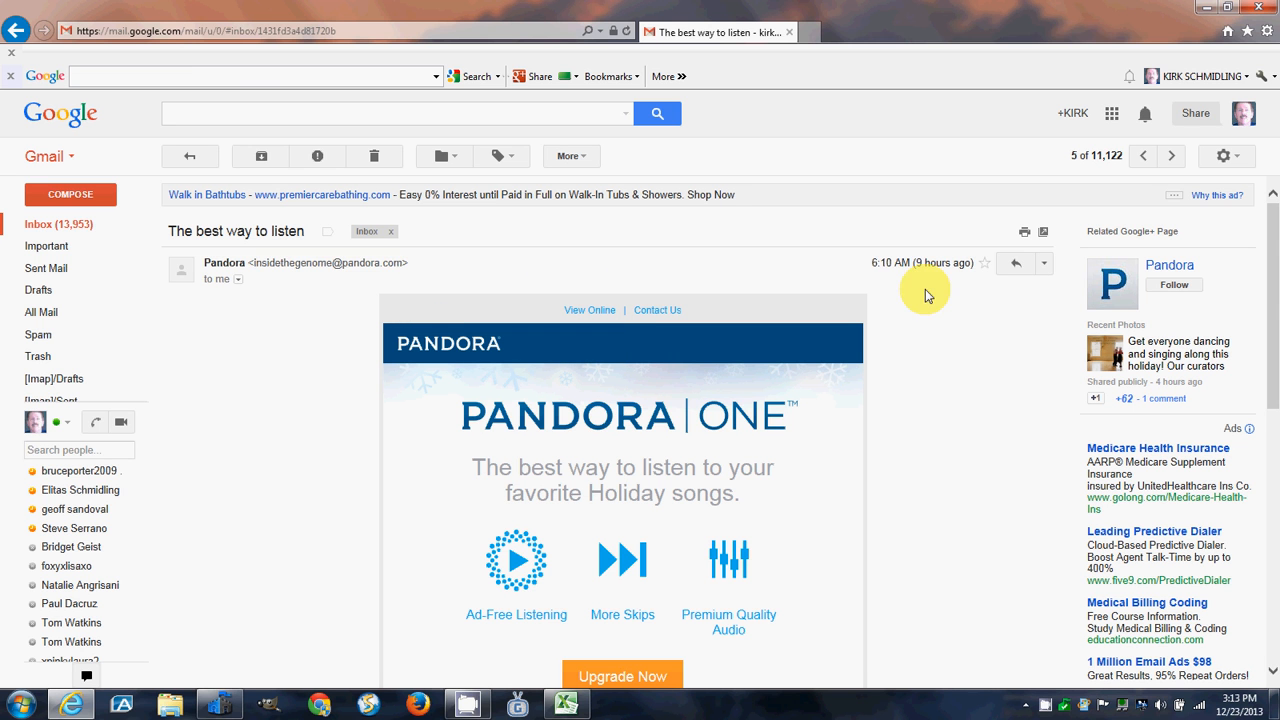
{"action": "mouse_move", "coordinate": [1043, 263]}
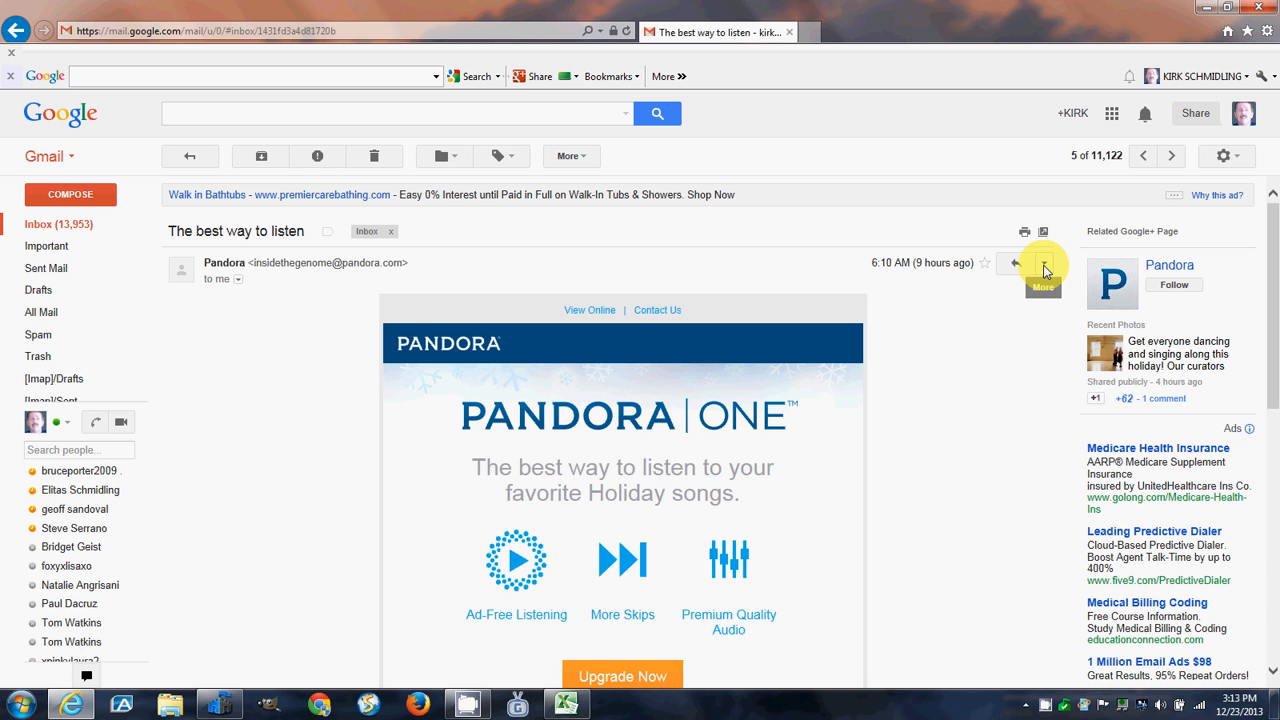
{"action": "mouse_move", "coordinate": [1037, 287]}
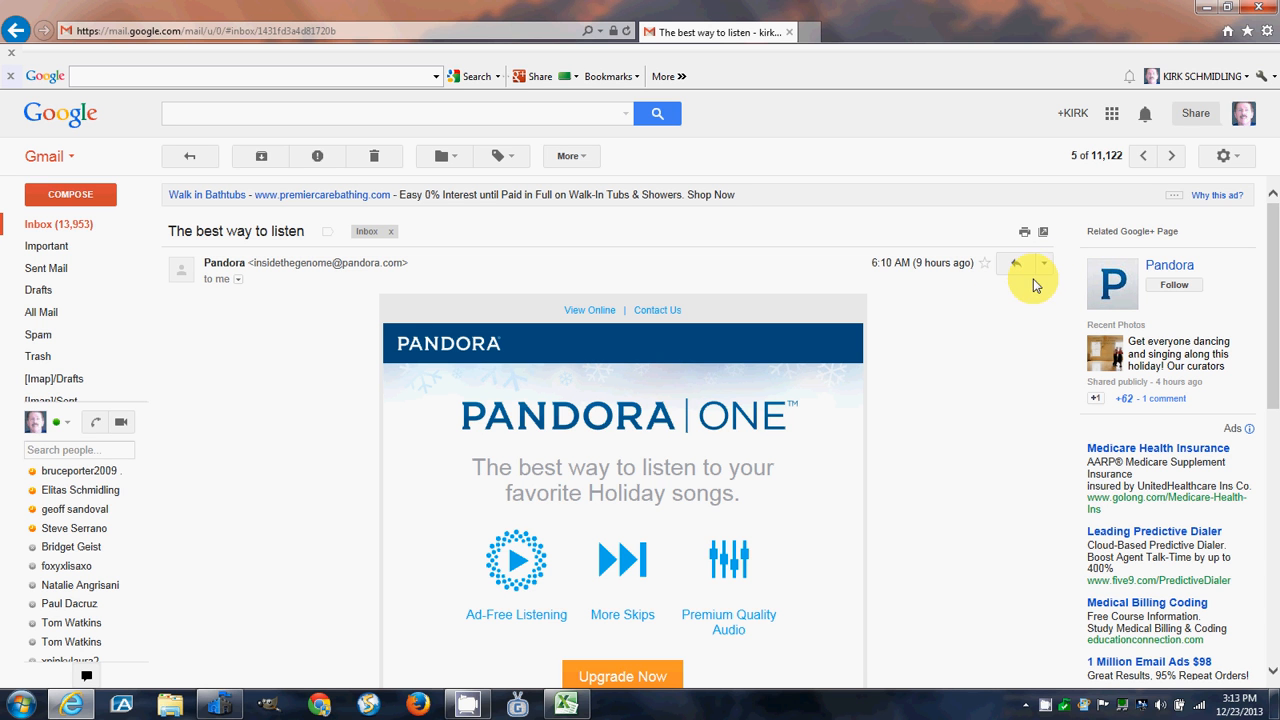
{"action": "mouse_move", "coordinate": [1044, 268]}
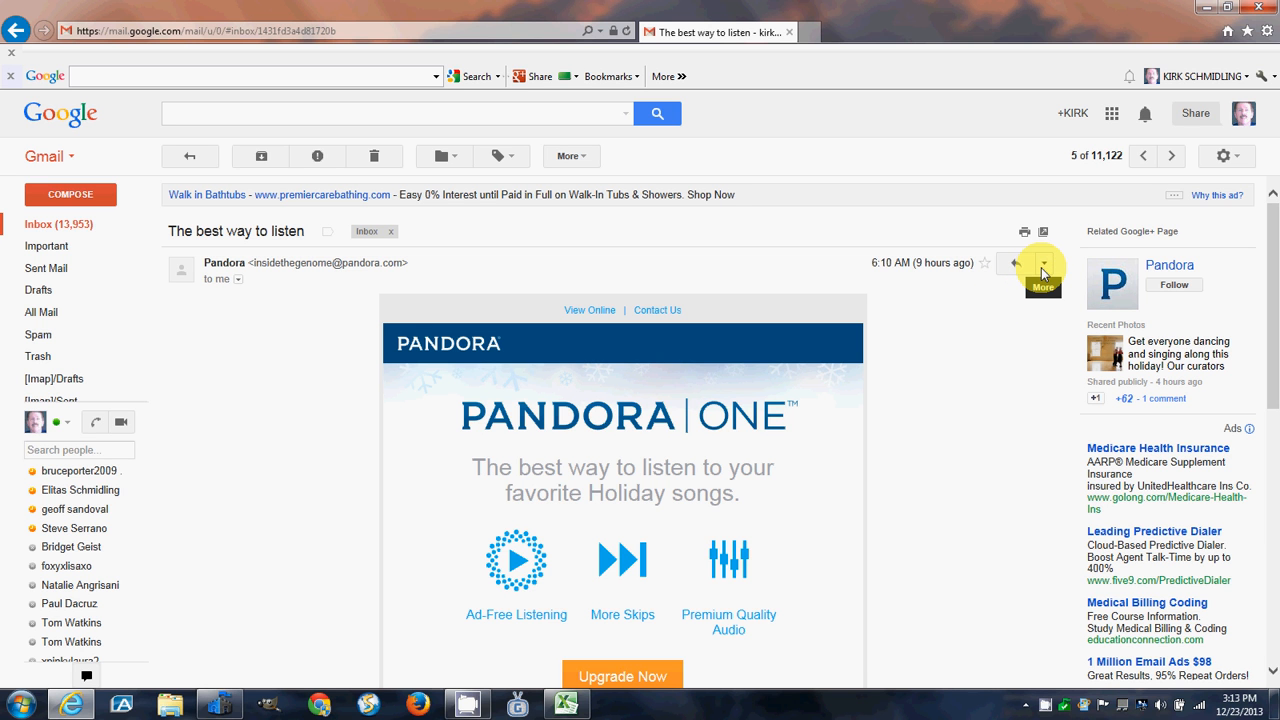
{"action": "left_click", "coordinate": [1043, 267]}
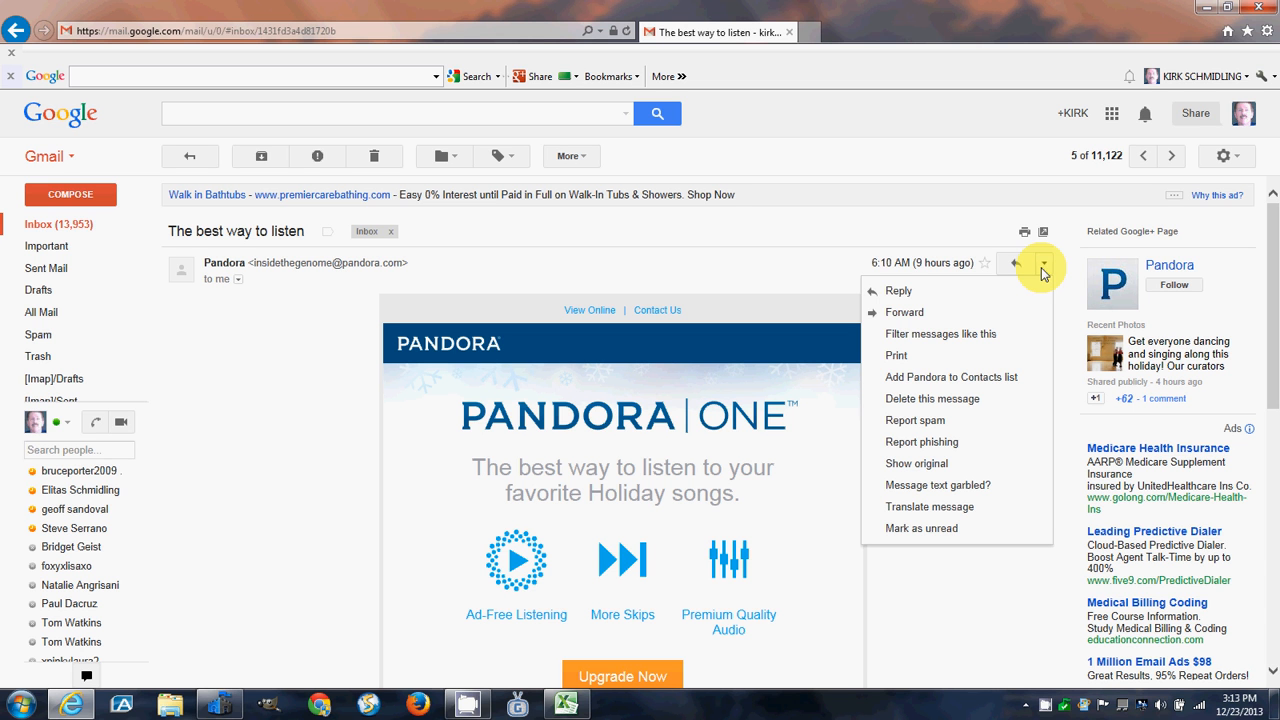
{"action": "mouse_move", "coordinate": [1018, 333]}
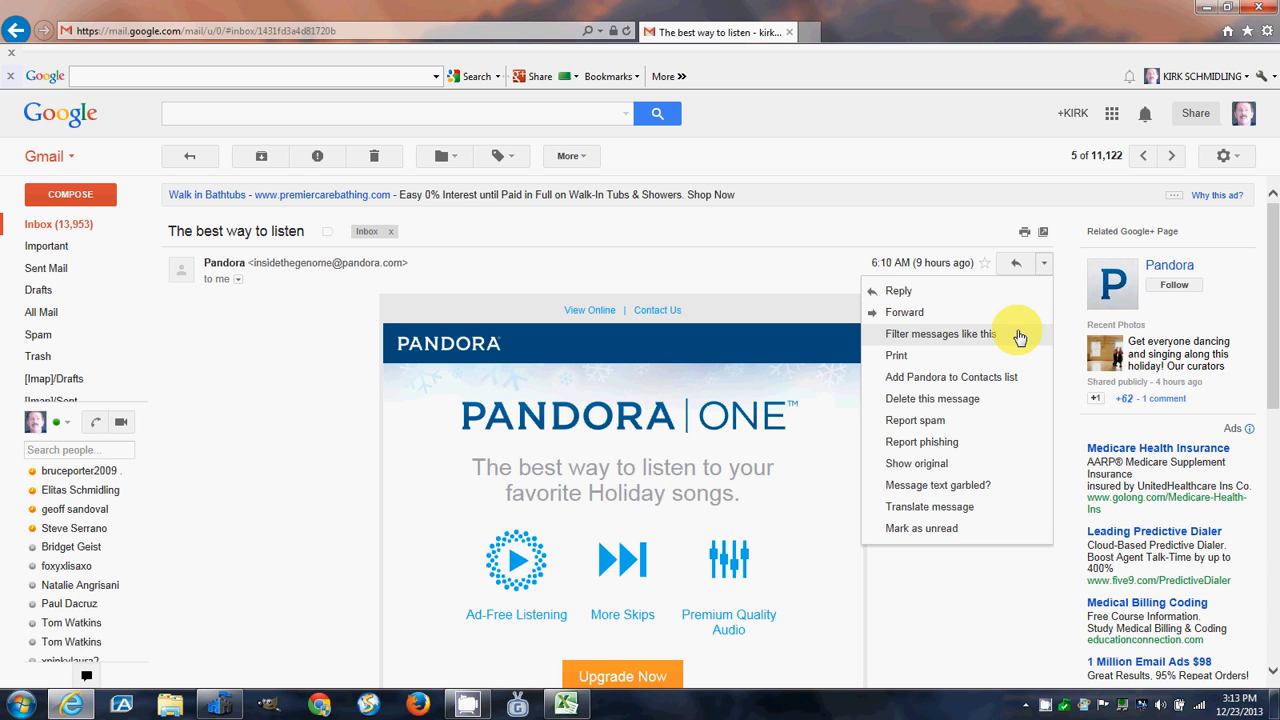
{"action": "mouse_move", "coordinate": [997, 340]}
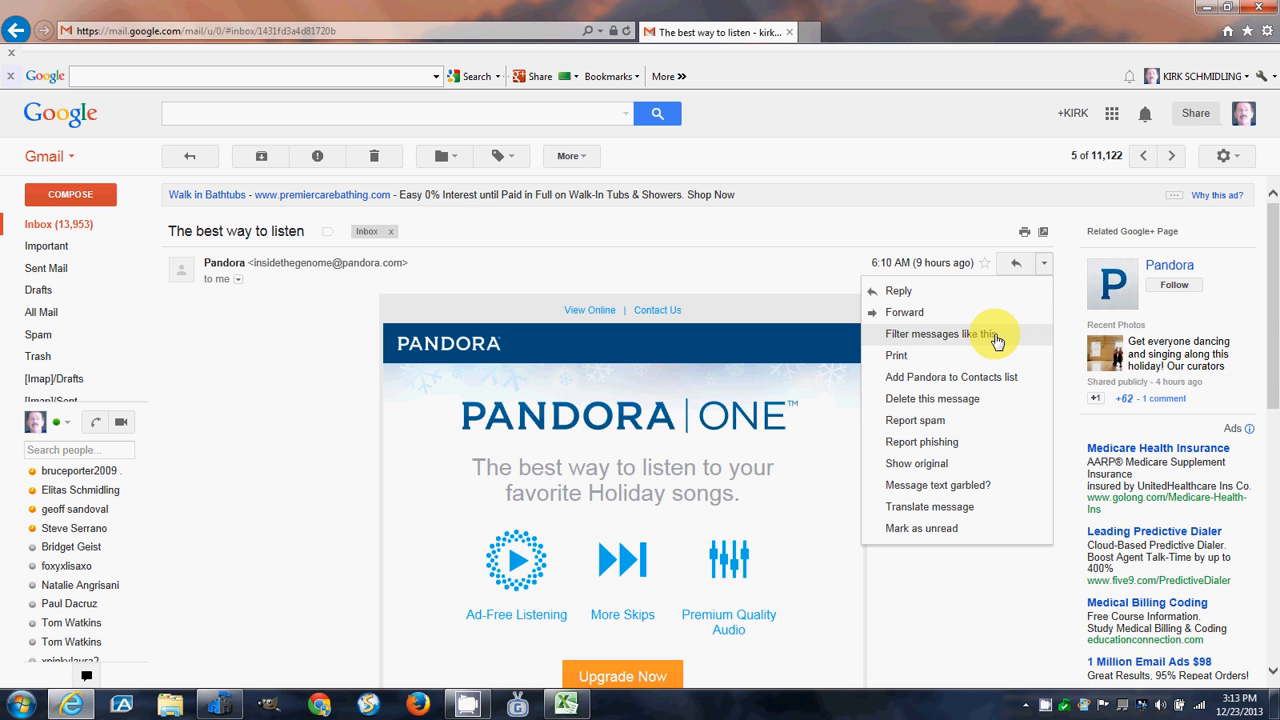
Choose 'Filter messages like this' and proceed with 'Create filter with this search'
{"action": "left_click", "coordinate": [995, 335]}
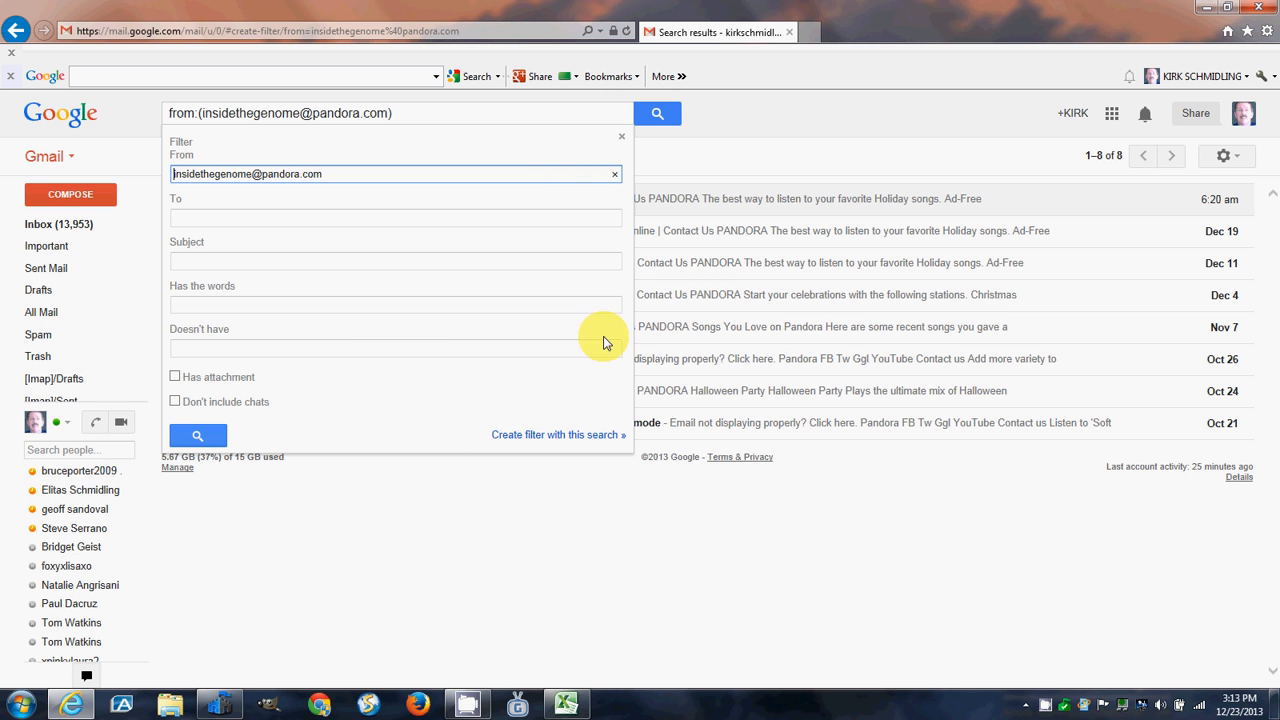
{"action": "mouse_move", "coordinate": [583, 441]}
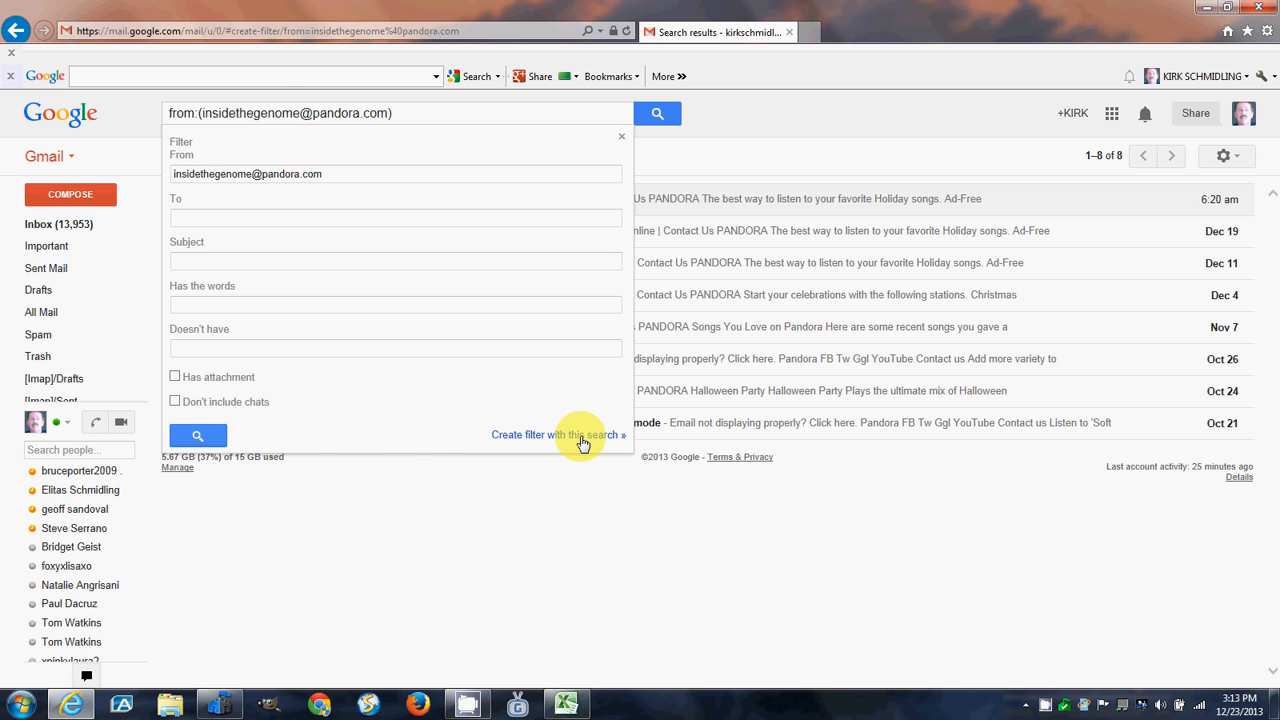
{"action": "left_click", "coordinate": [556, 434]}
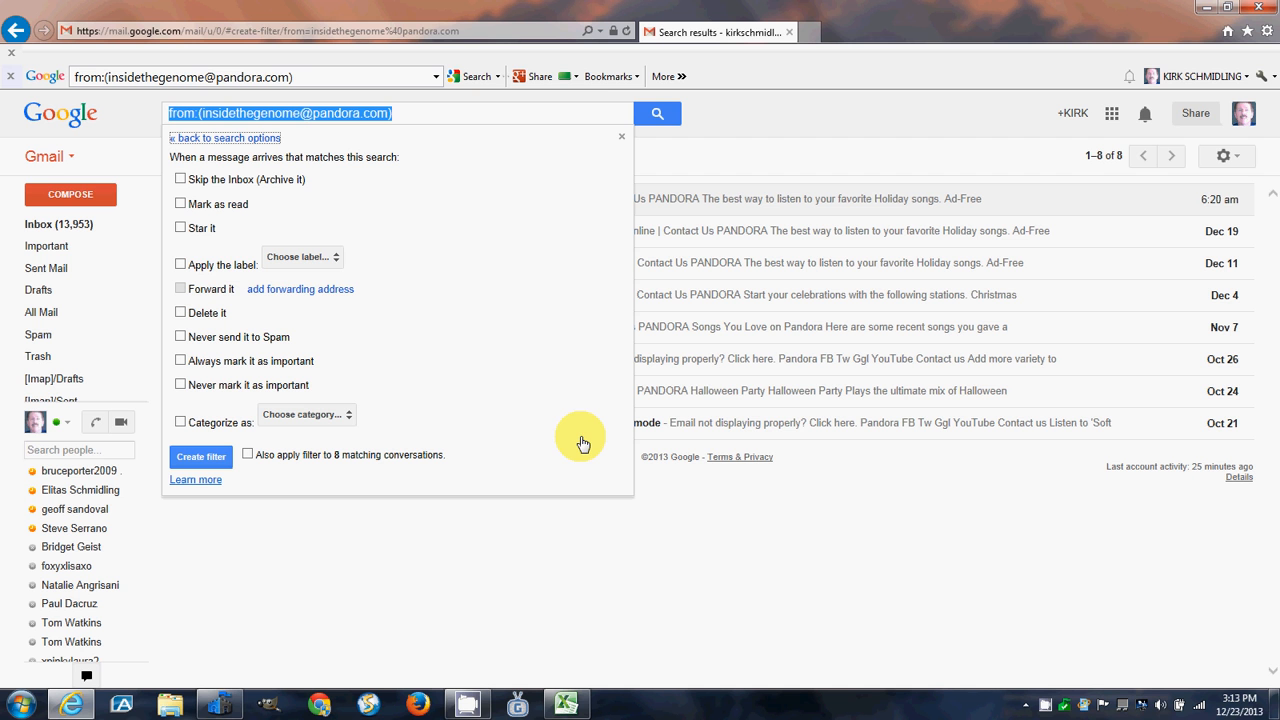
{"action": "mouse_move", "coordinate": [520, 385]}
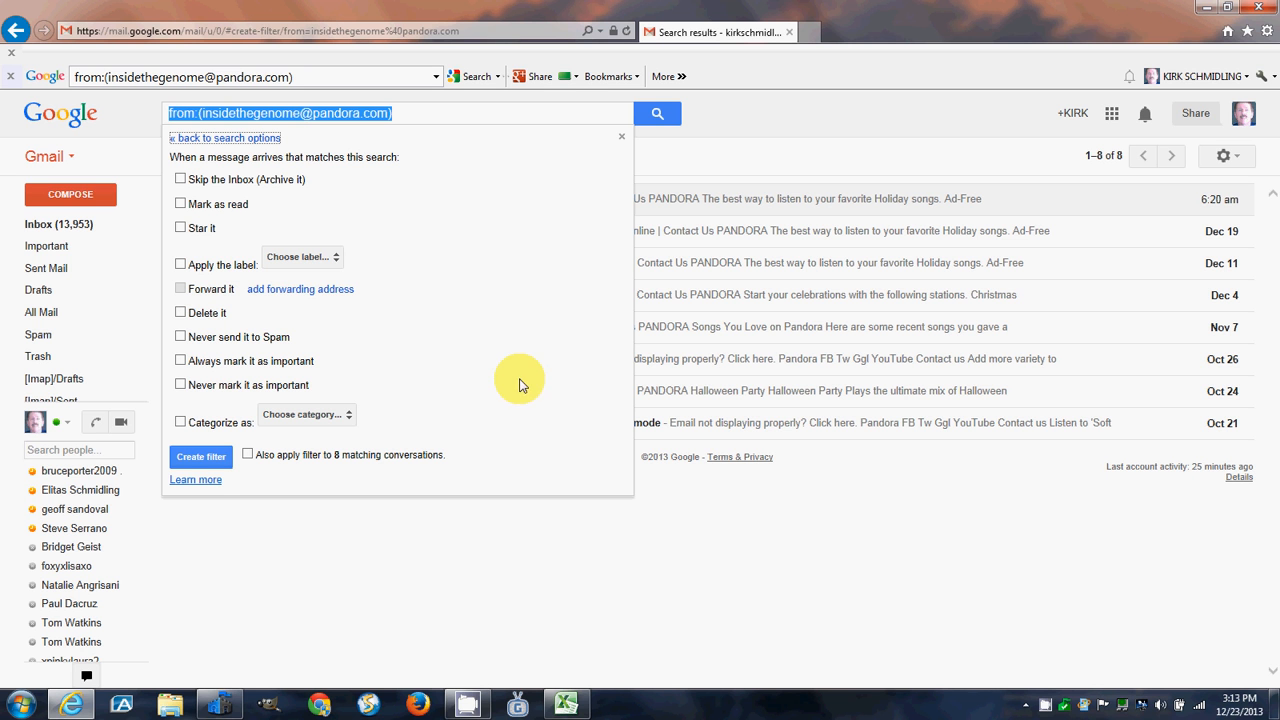
{"action": "mouse_move", "coordinate": [203, 343]}
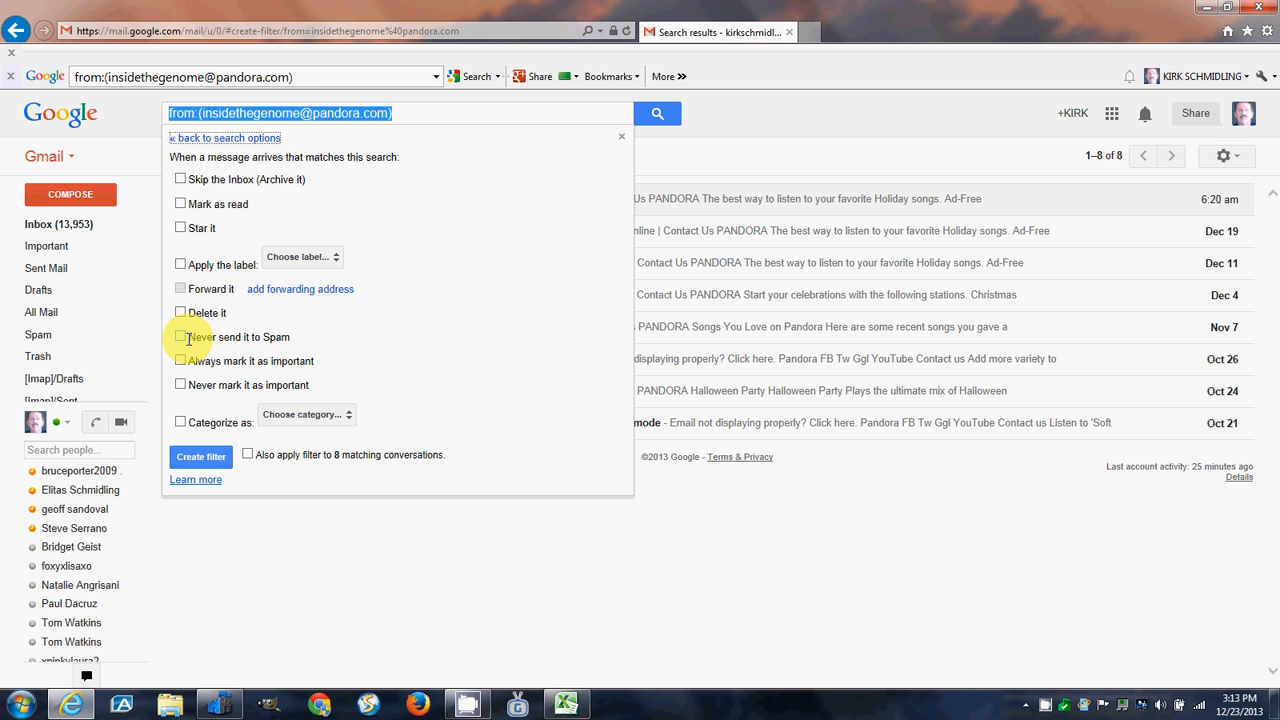
{"action": "mouse_move", "coordinate": [223, 345]}
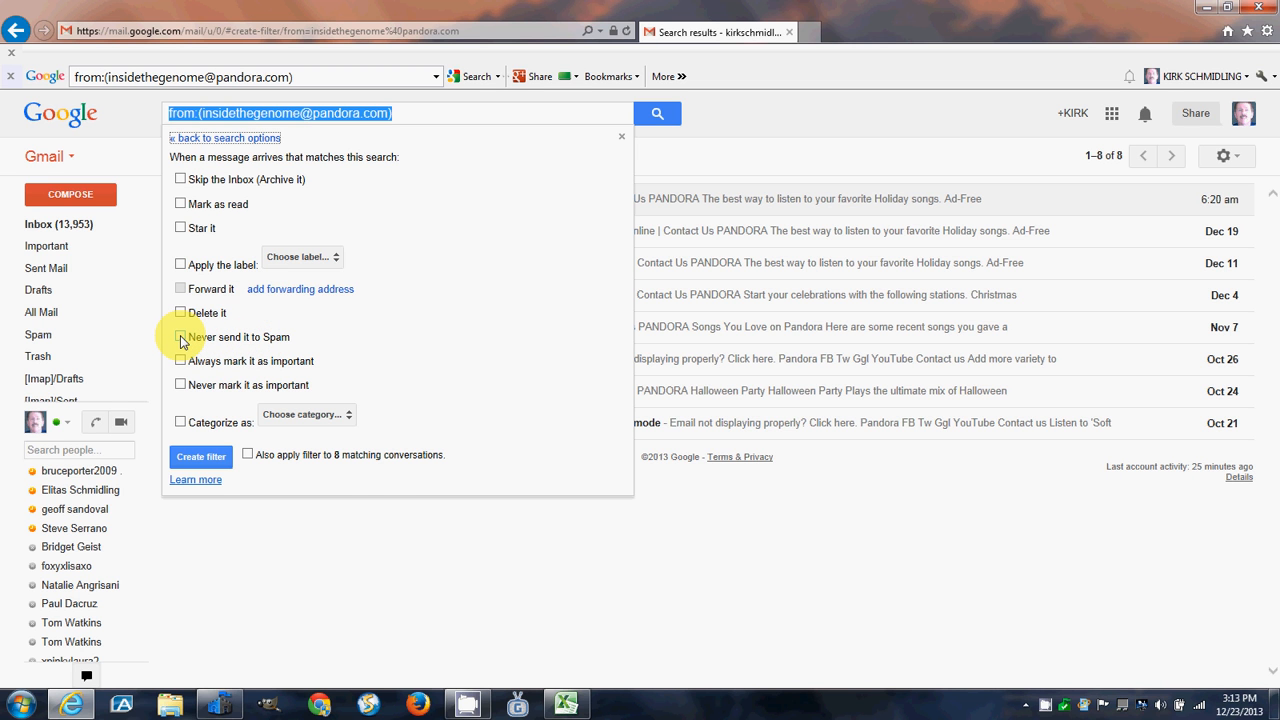
Tick 'Never send it to Spam' and 'Apply the label', and show the available labels
{"action": "left_click", "coordinate": [180, 337]}
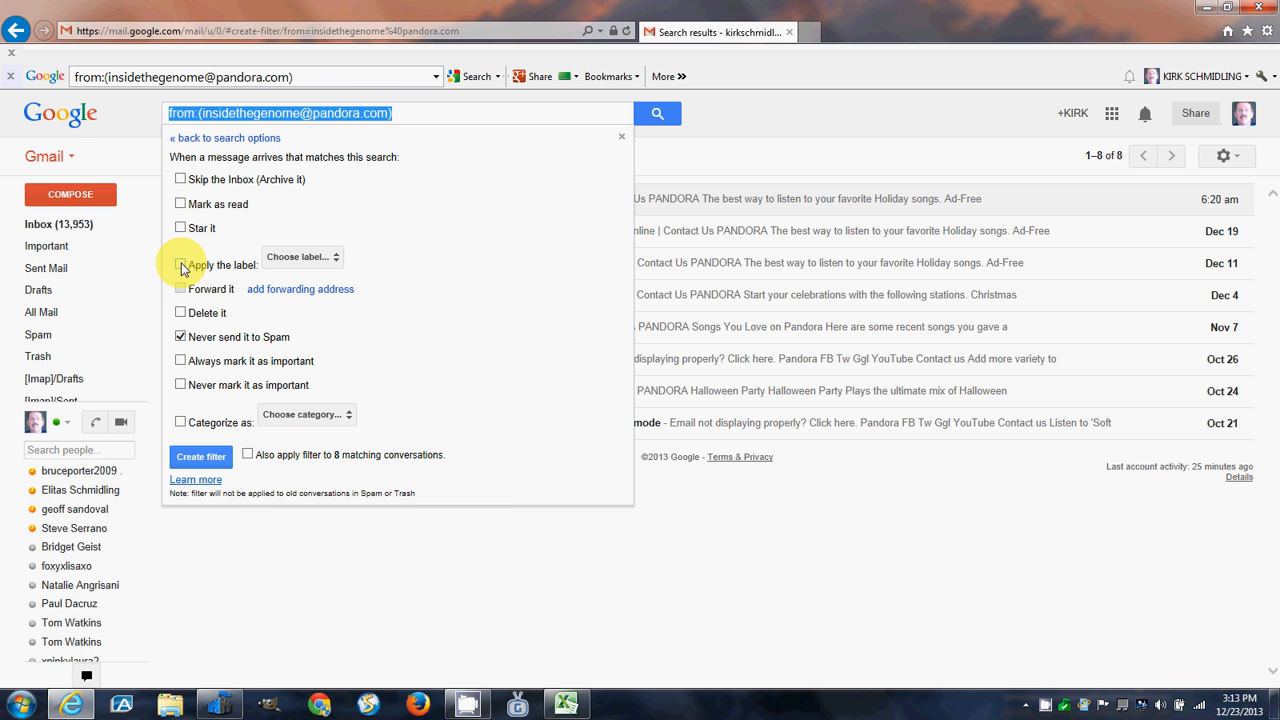
{"action": "left_click", "coordinate": [180, 264]}
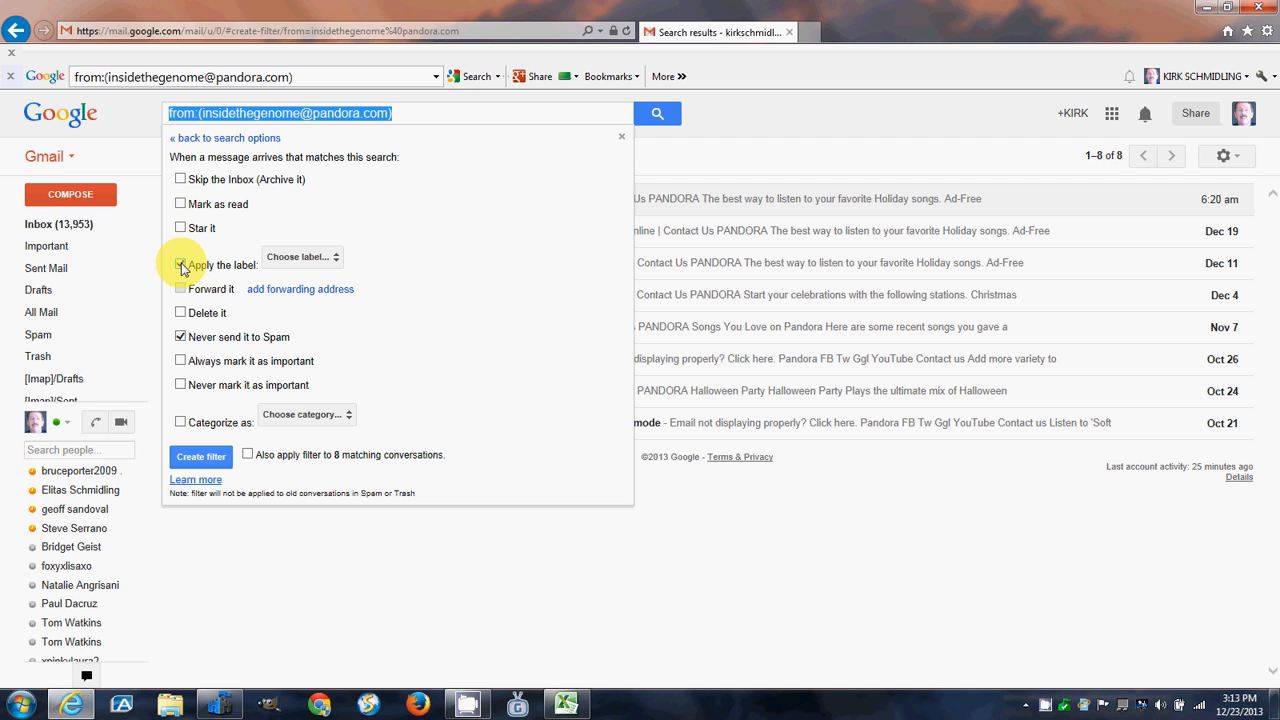
{"action": "left_click", "coordinate": [180, 264]}
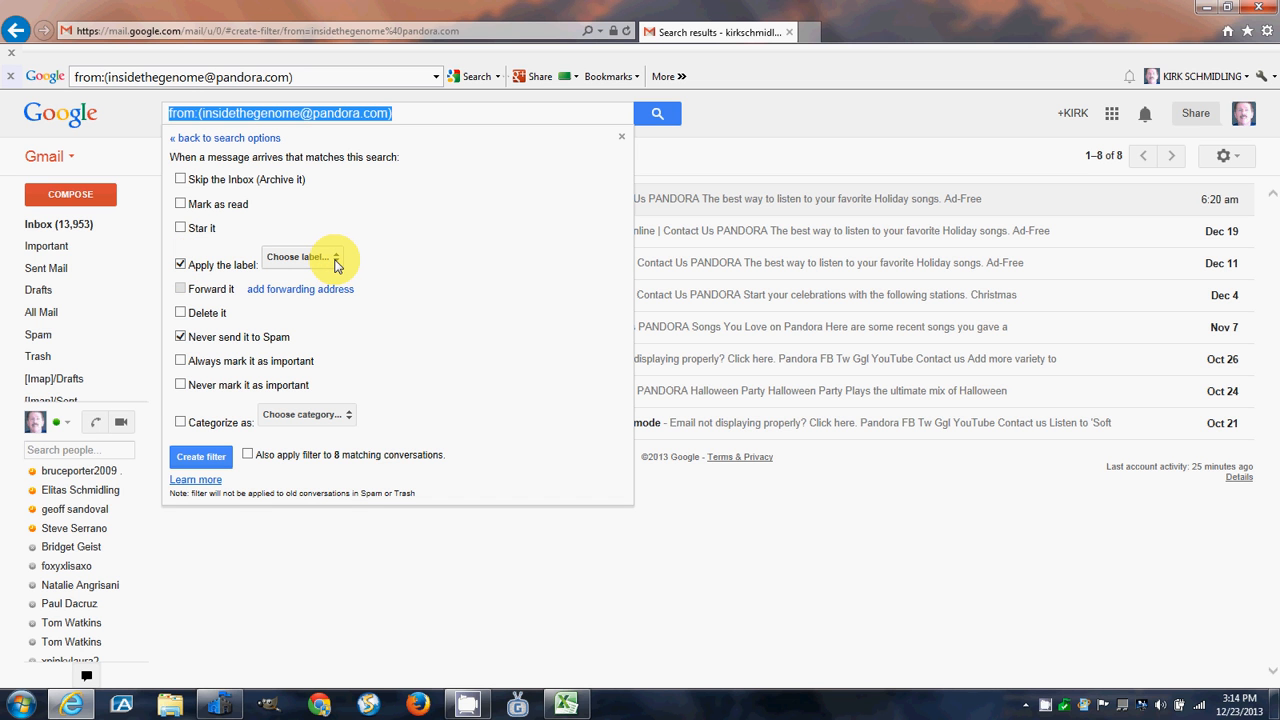
{"action": "left_click", "coordinate": [300, 257]}
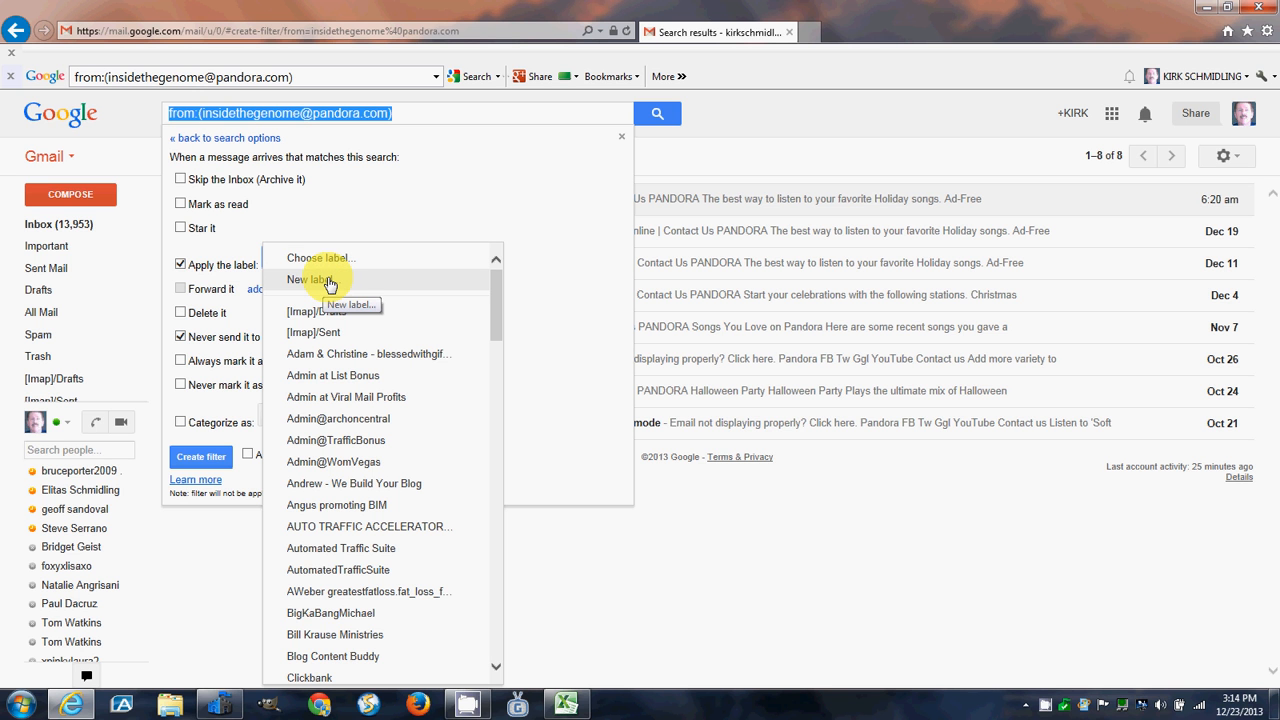
Create a new label named Pandora and set it as the filter's label
{"action": "left_click", "coordinate": [308, 279]}
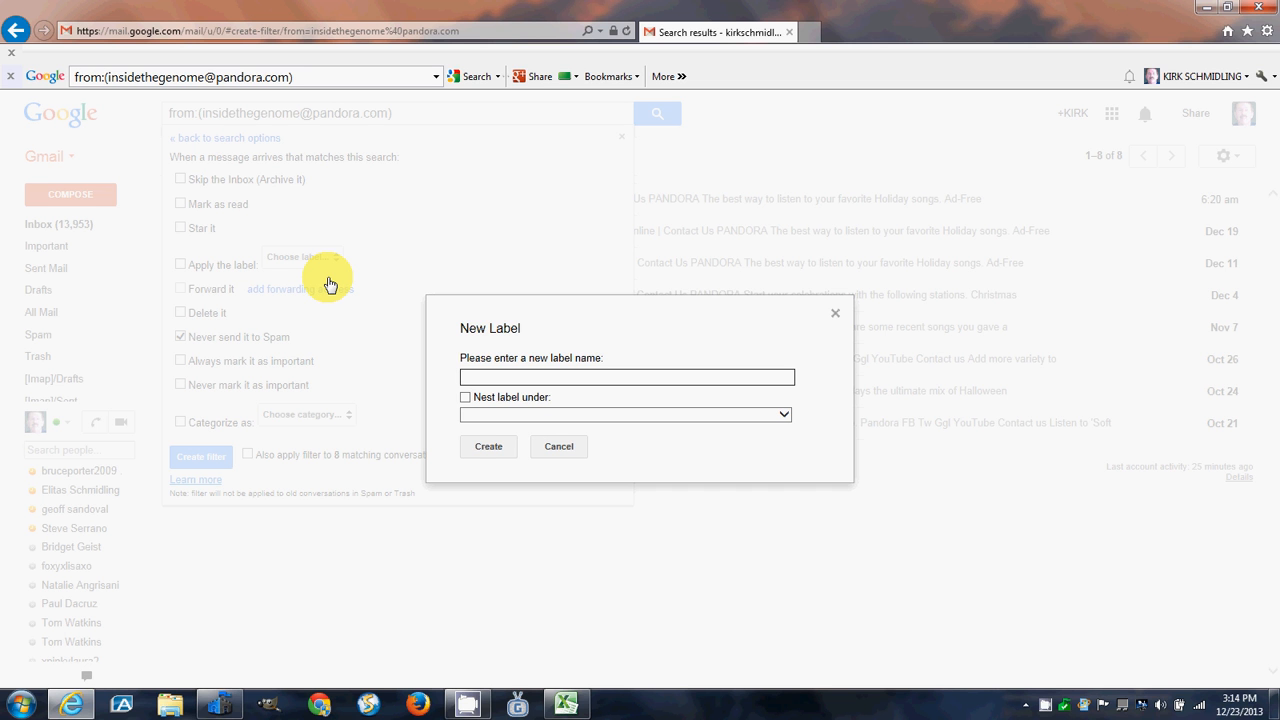
{"action": "mouse_move", "coordinate": [455, 343]}
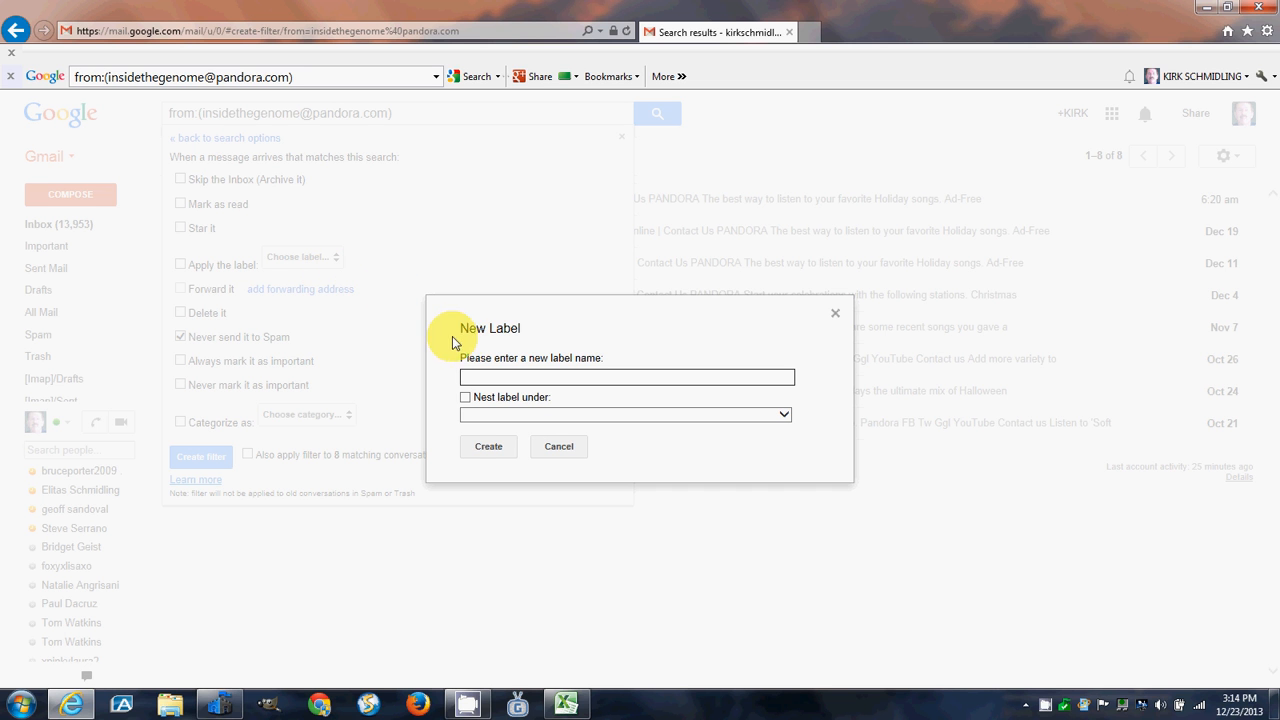
{"action": "left_click", "coordinate": [626, 377]}
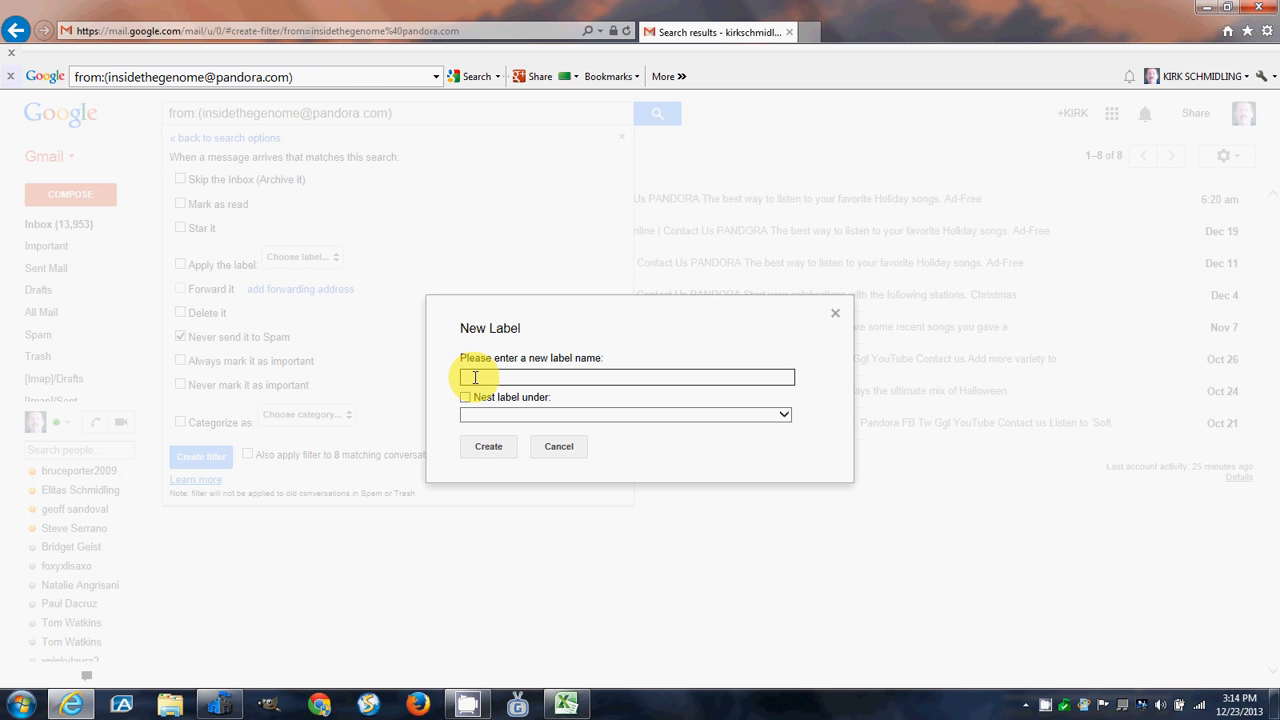
{"action": "type", "text": "Pandora"}
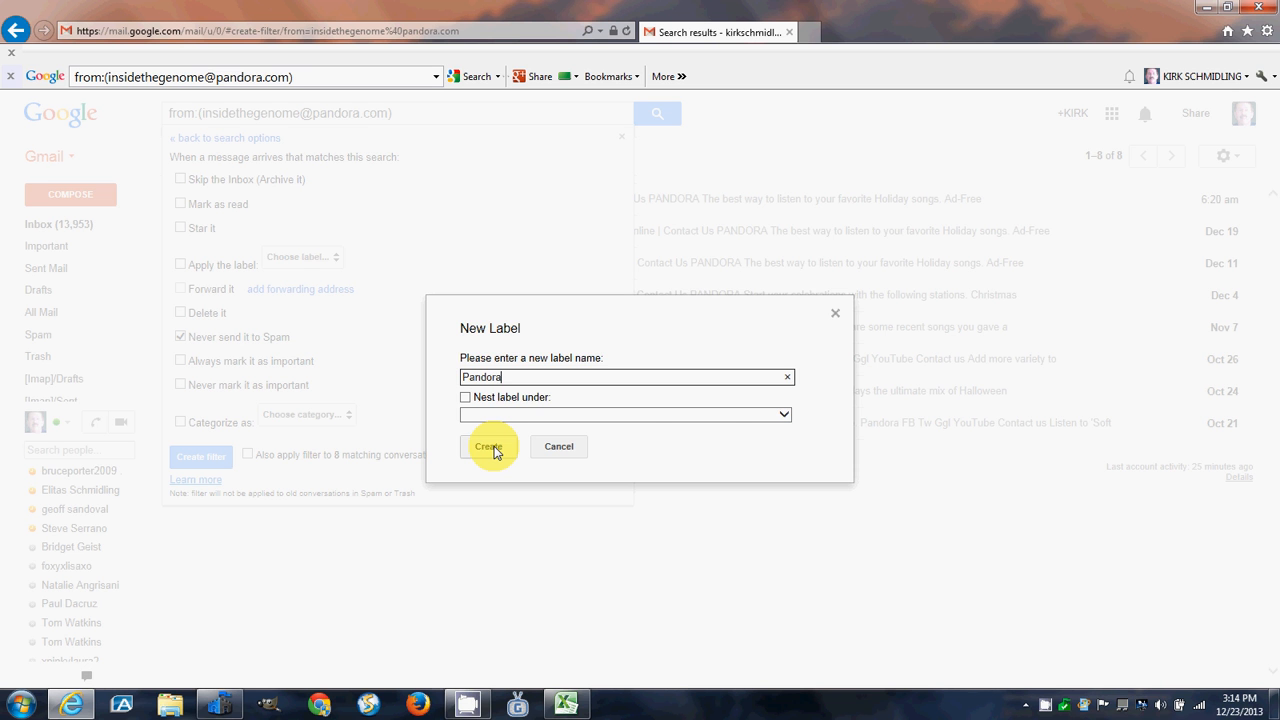
{"action": "left_click", "coordinate": [488, 446]}
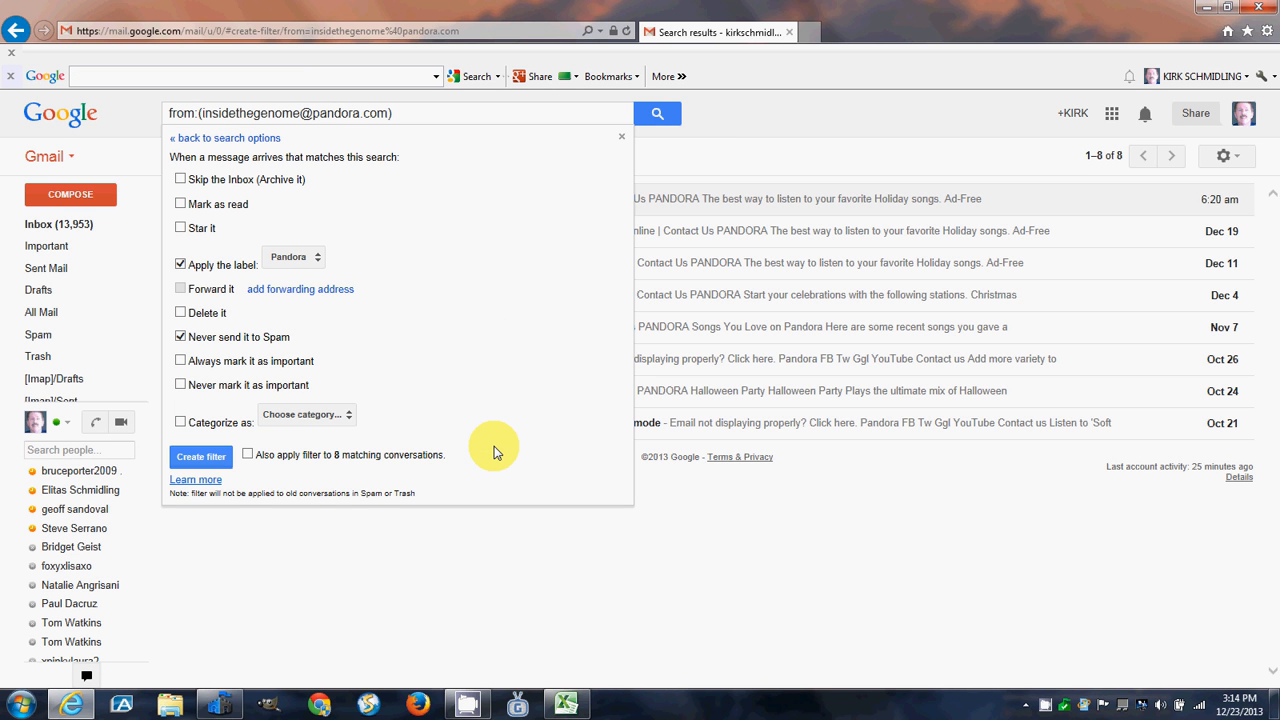
{"action": "left_click", "coordinate": [200, 456]}
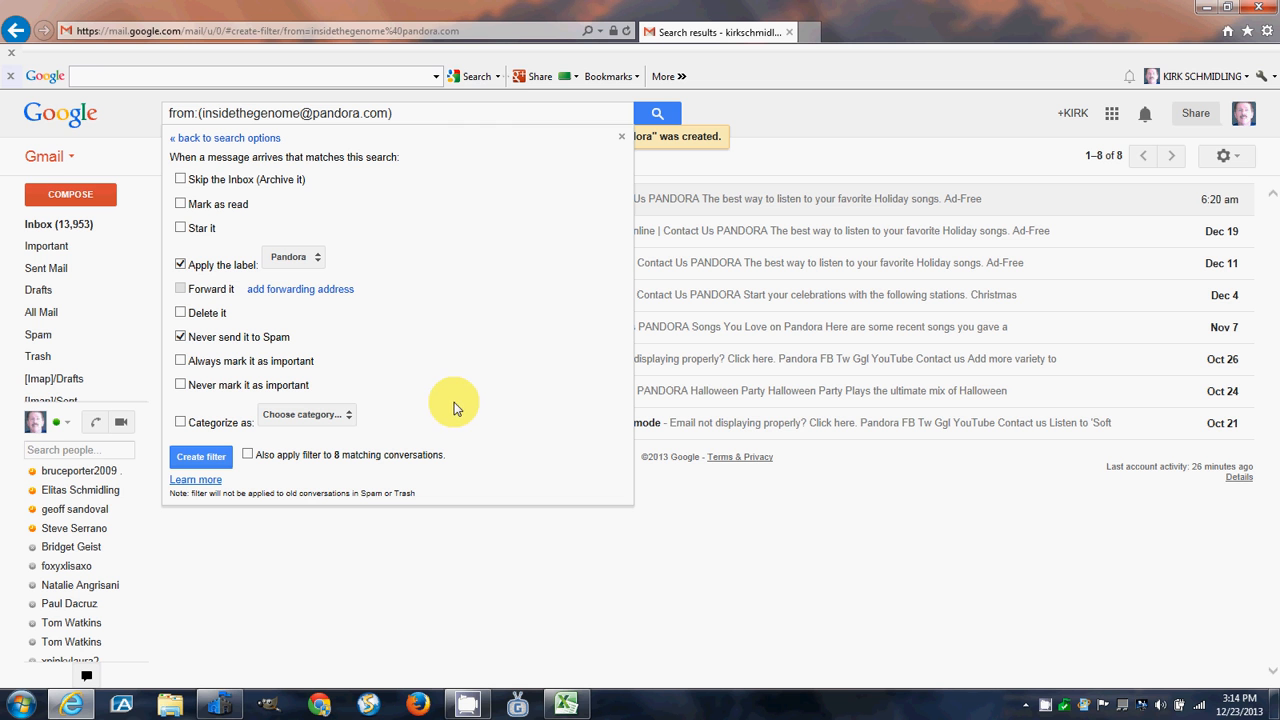
{"action": "mouse_move", "coordinate": [405, 370]}
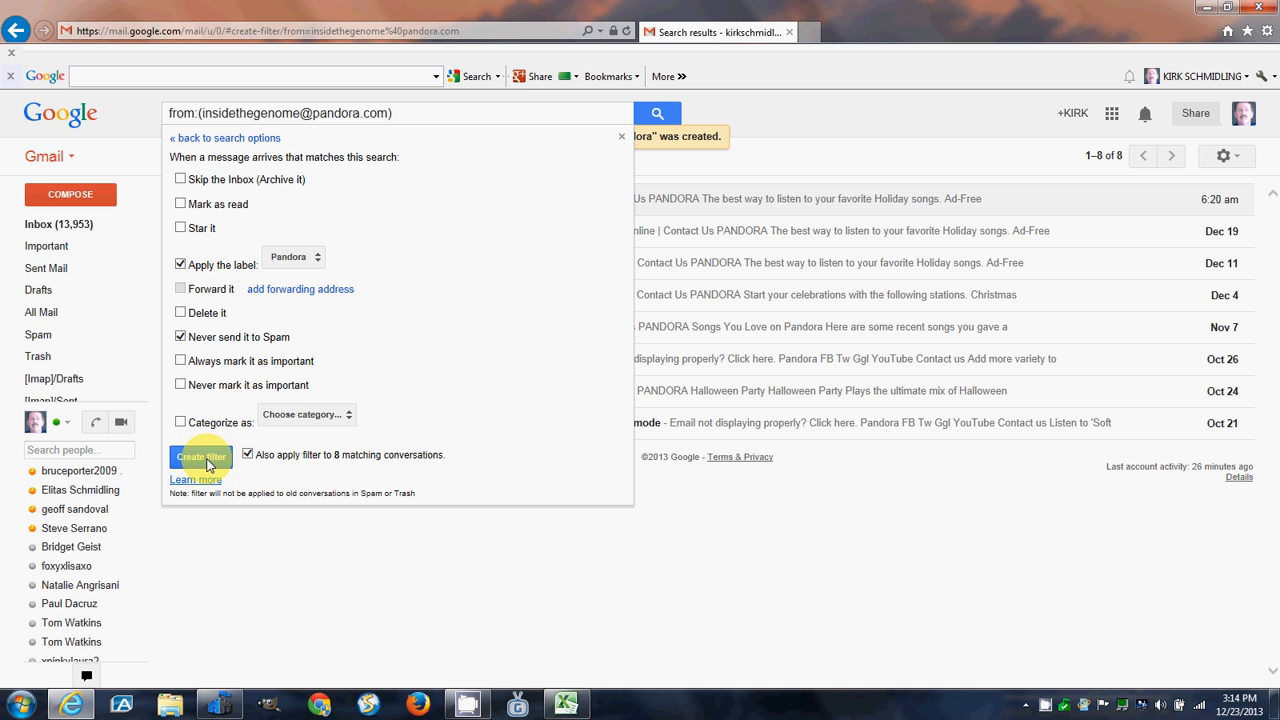
{"action": "mouse_move", "coordinate": [402, 402]}
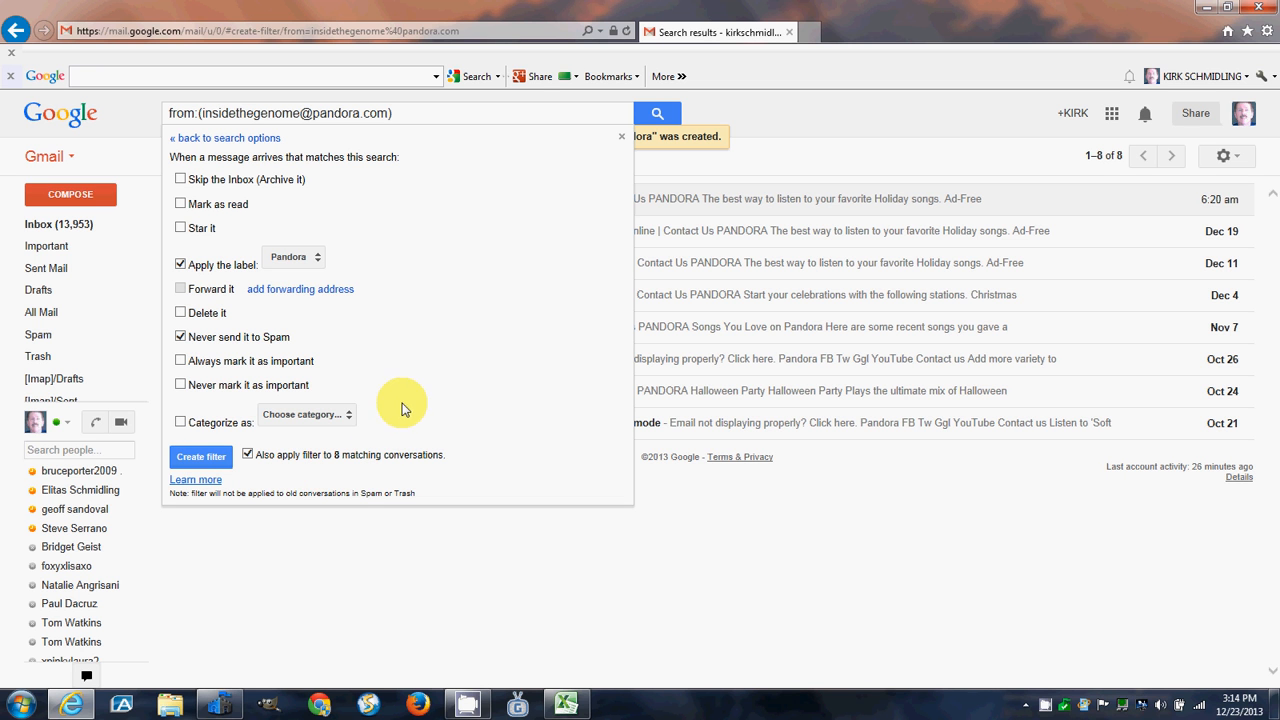
{"action": "mouse_move", "coordinate": [423, 357]}
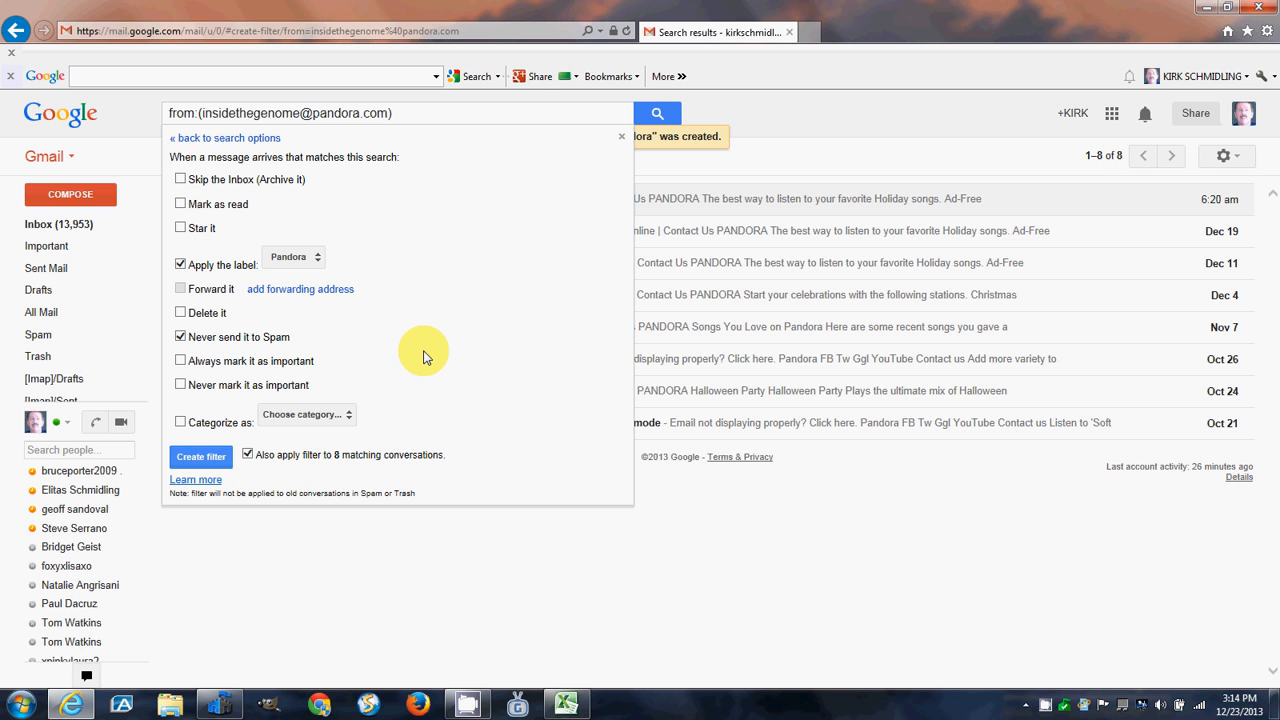
{"action": "mouse_move", "coordinate": [685, 295]}
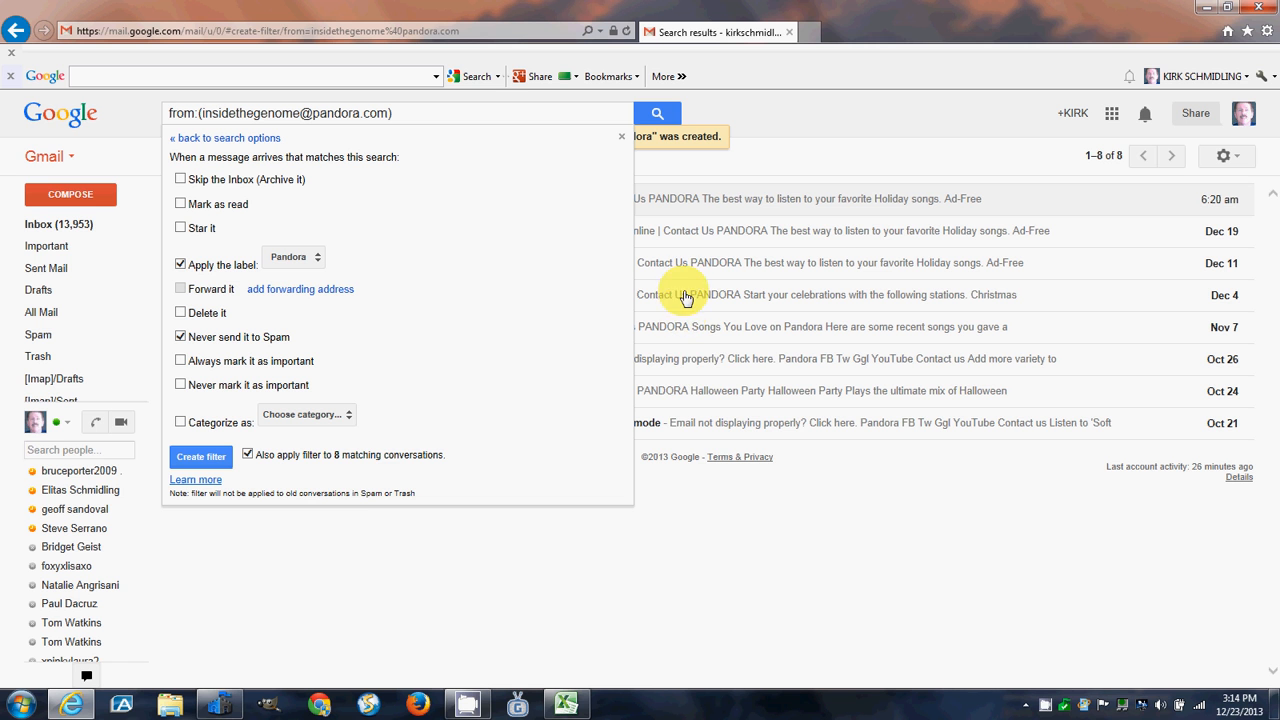
{"action": "mouse_move", "coordinate": [690, 350]}
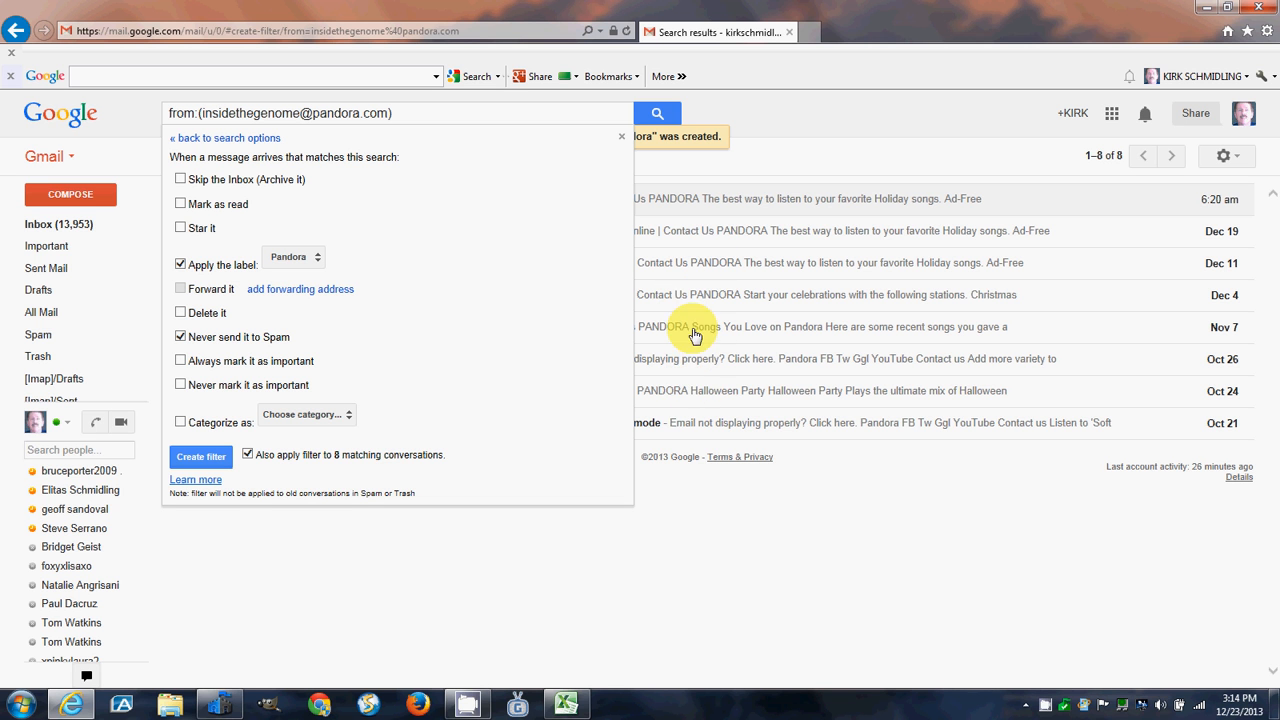
{"action": "mouse_move", "coordinate": [451, 327]}
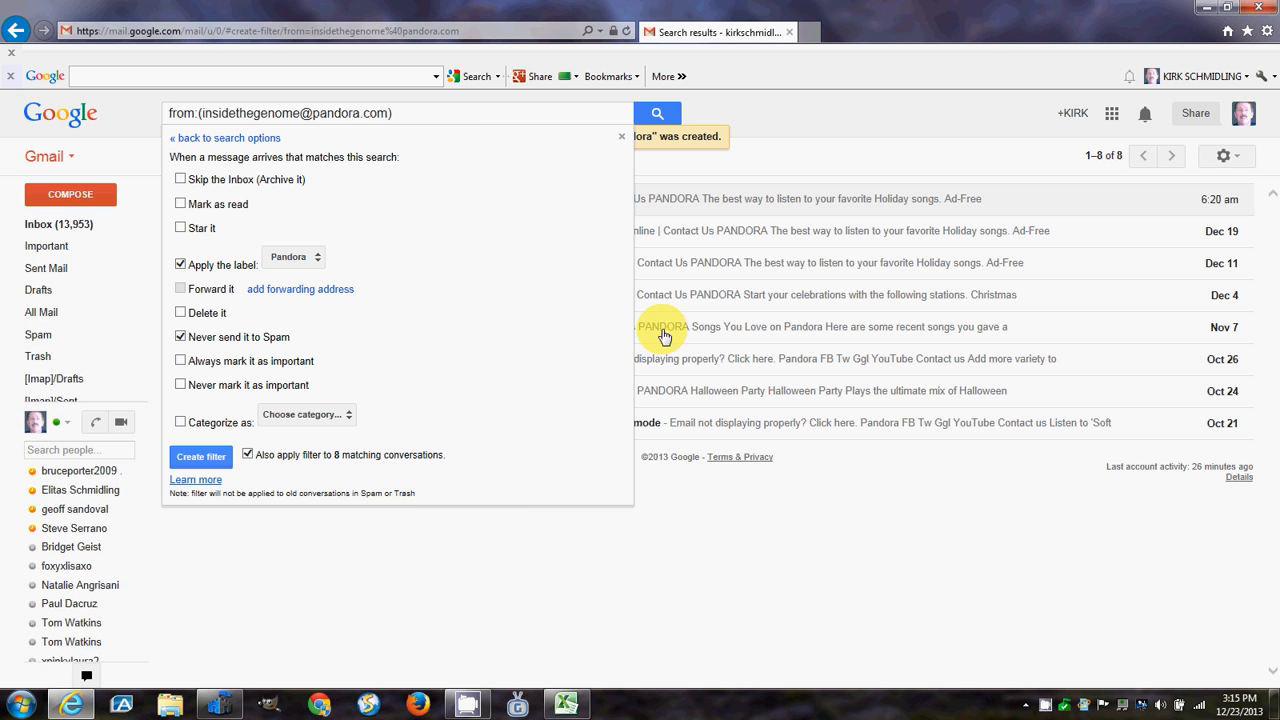
{"action": "mouse_move", "coordinate": [545, 345]}
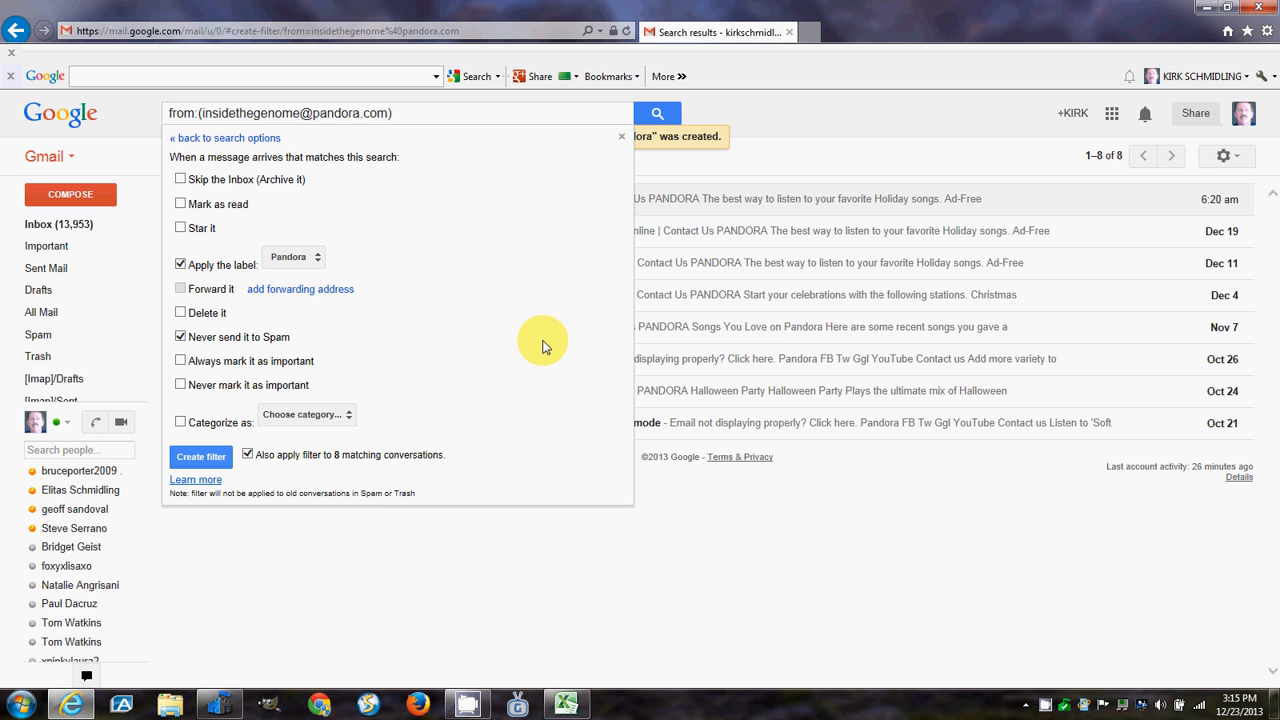
{"action": "mouse_move", "coordinate": [293, 210]}
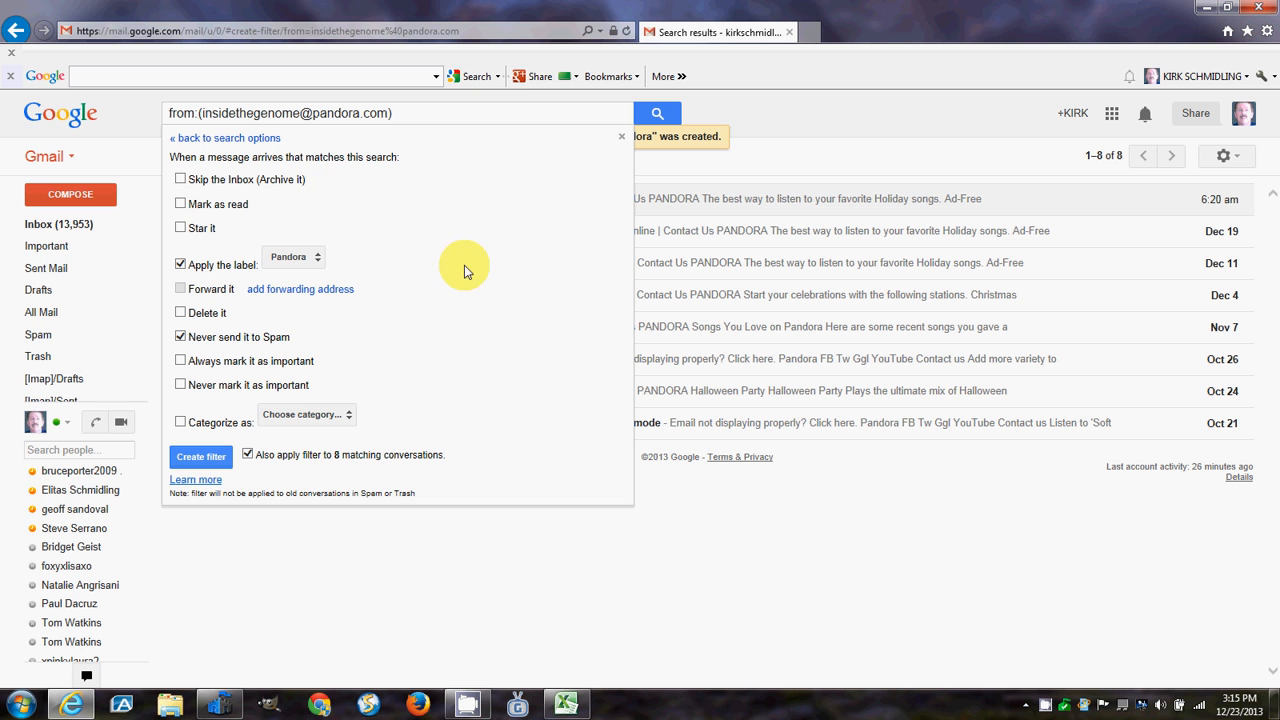
{"action": "mouse_move", "coordinate": [533, 405]}
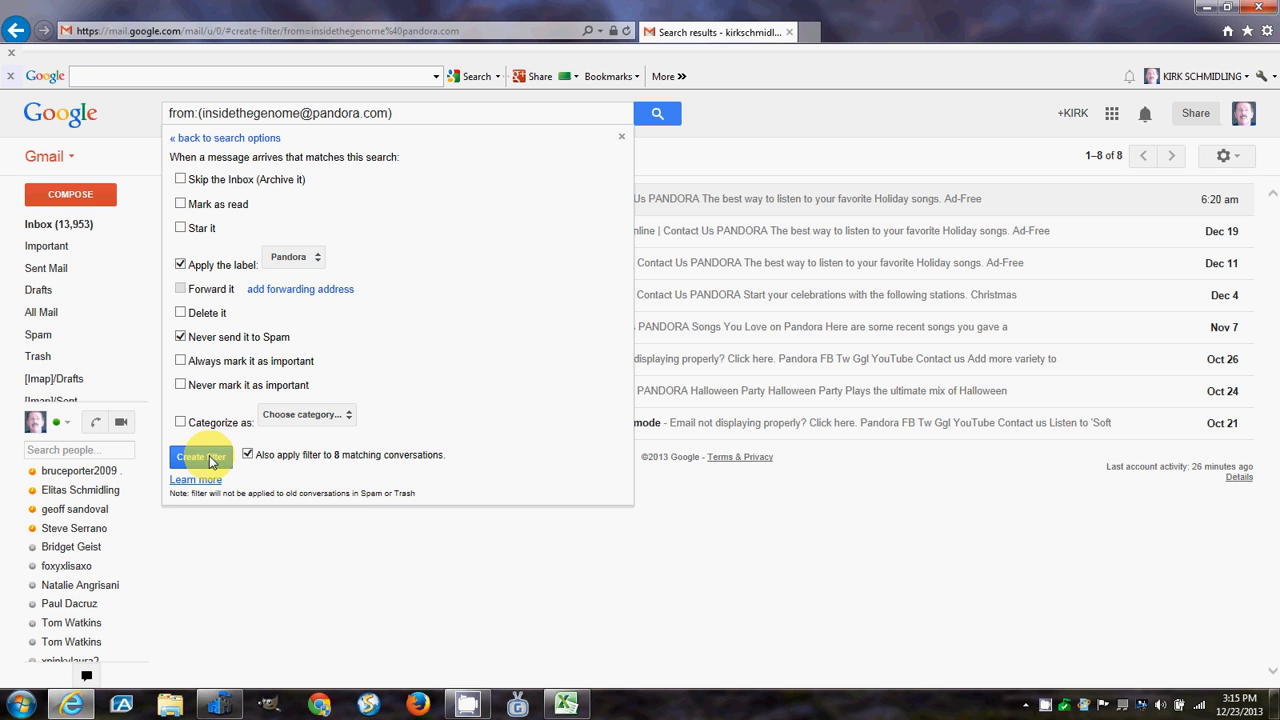
Create the filter, open the newest Pandora email, and scroll the labels to Pandora
{"action": "left_click", "coordinate": [200, 455]}
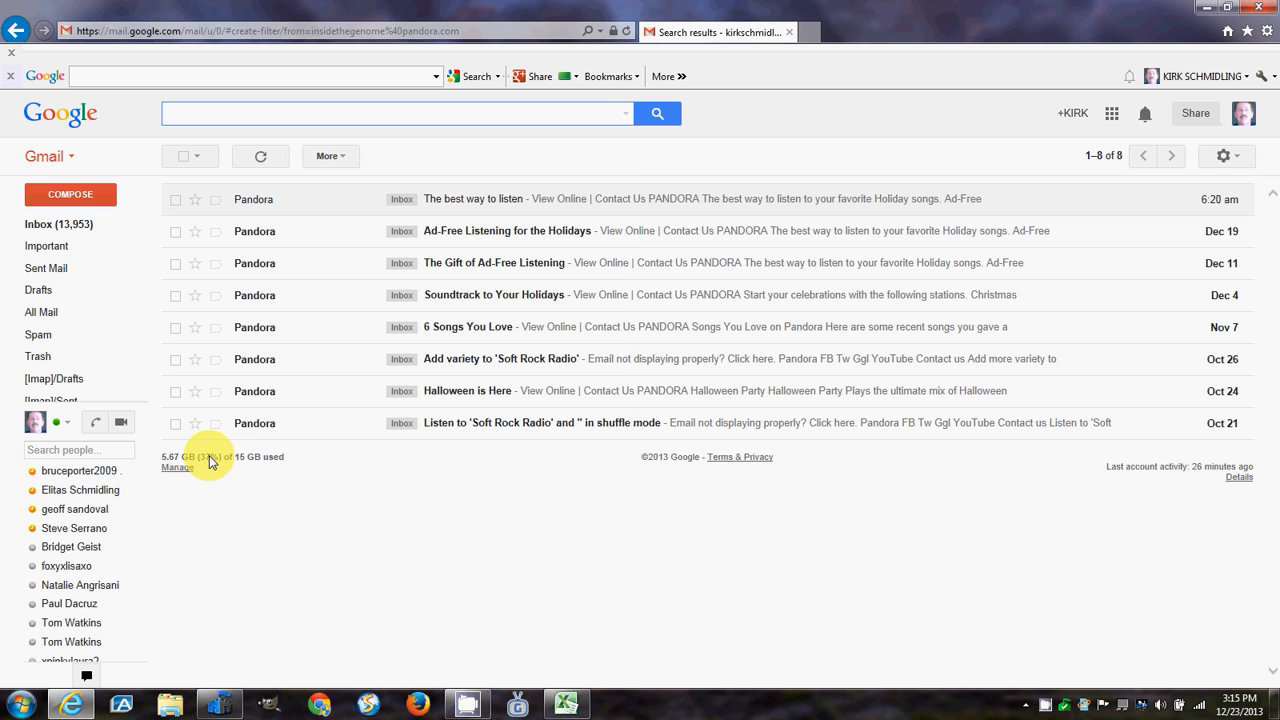
{"action": "left_click", "coordinate": [472, 198]}
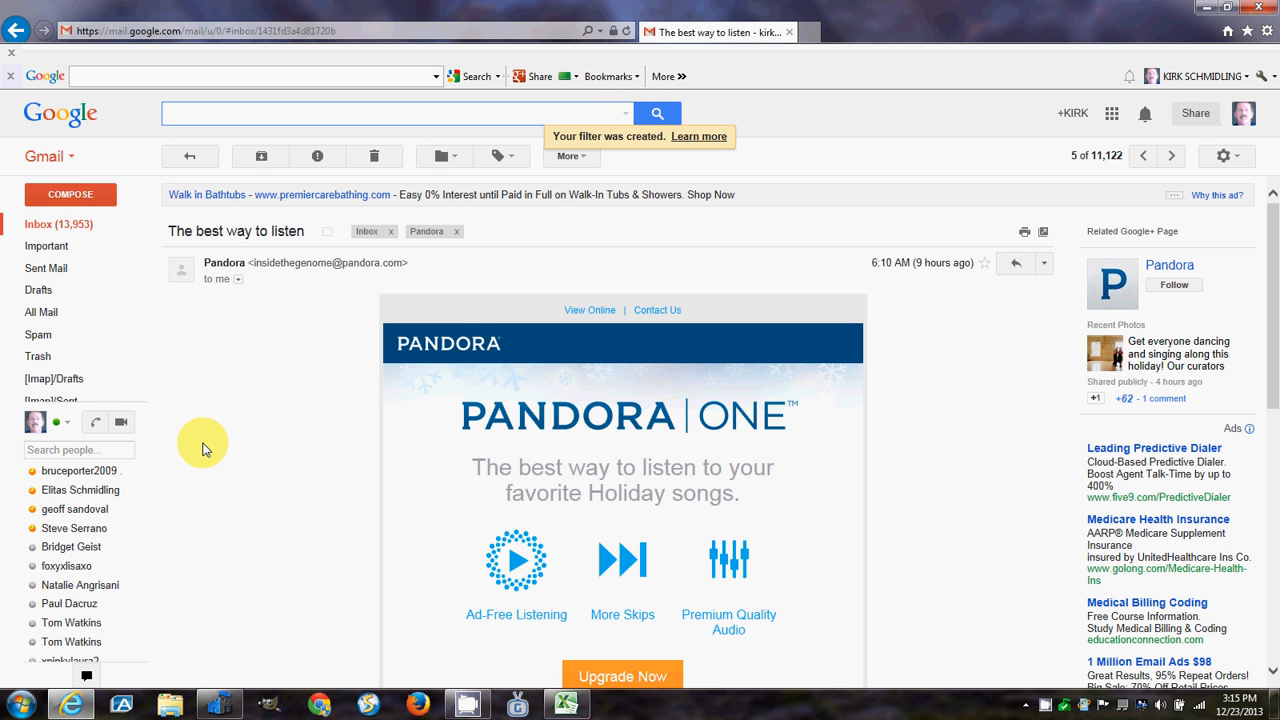
{"action": "mouse_move", "coordinate": [312, 414]}
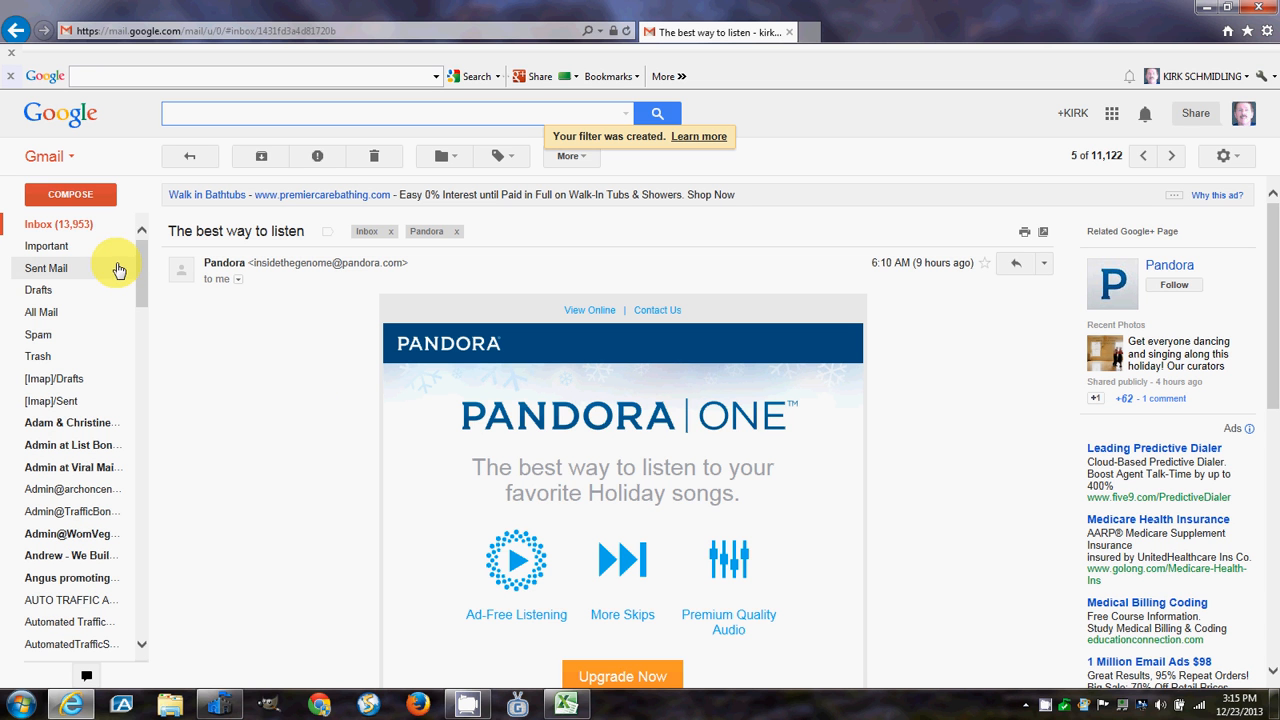
{"action": "mouse_move", "coordinate": [143, 265]}
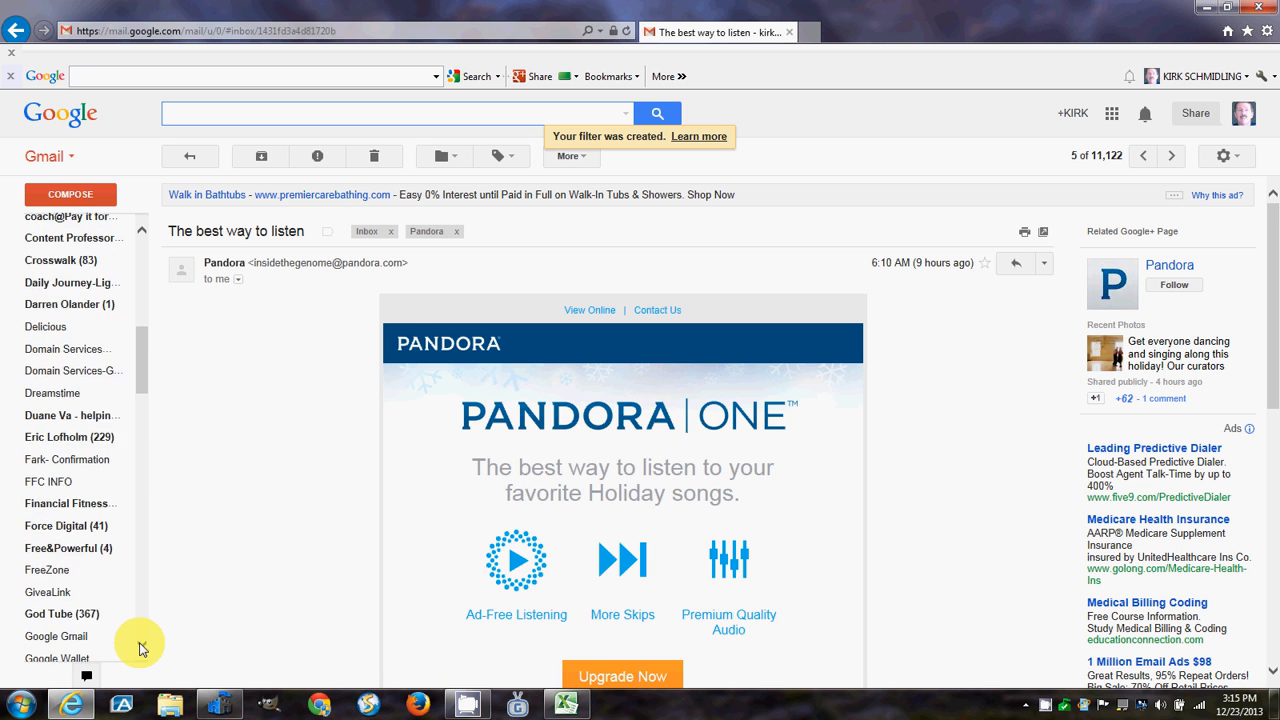
{"action": "scroll", "scroll_direction": "down", "scroll_amount": 3}
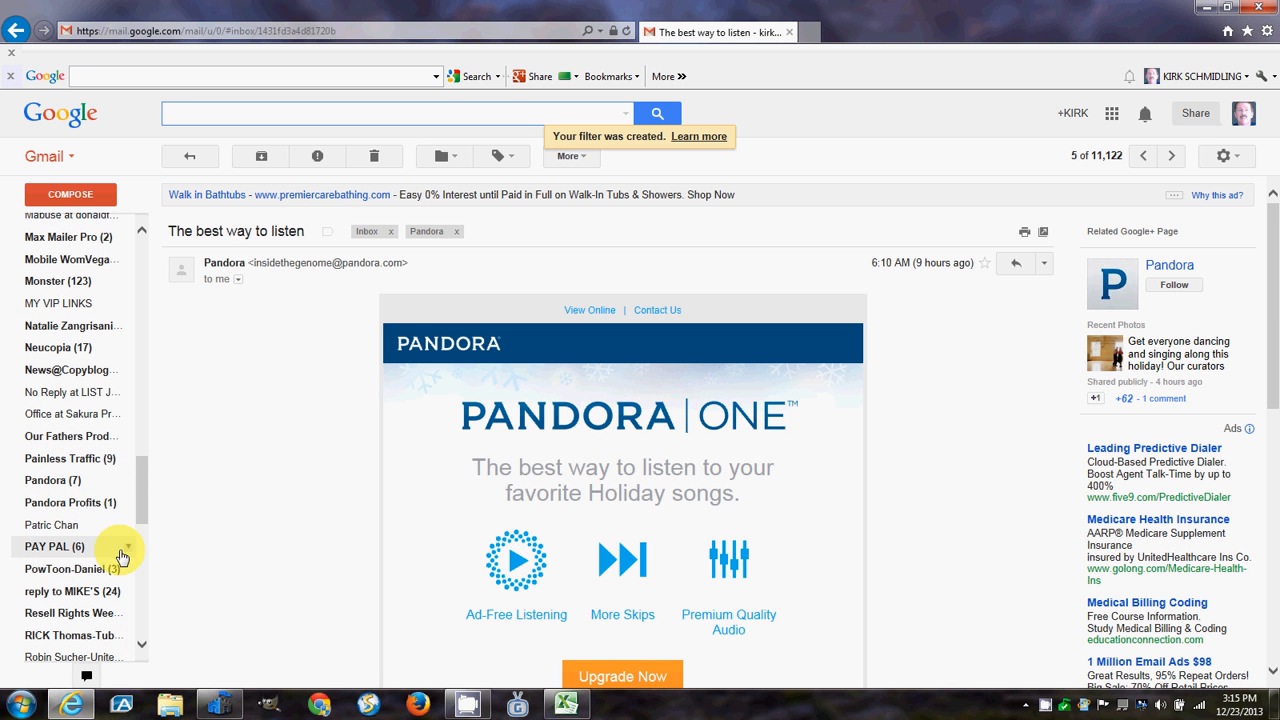
{"action": "mouse_move", "coordinate": [52, 480]}
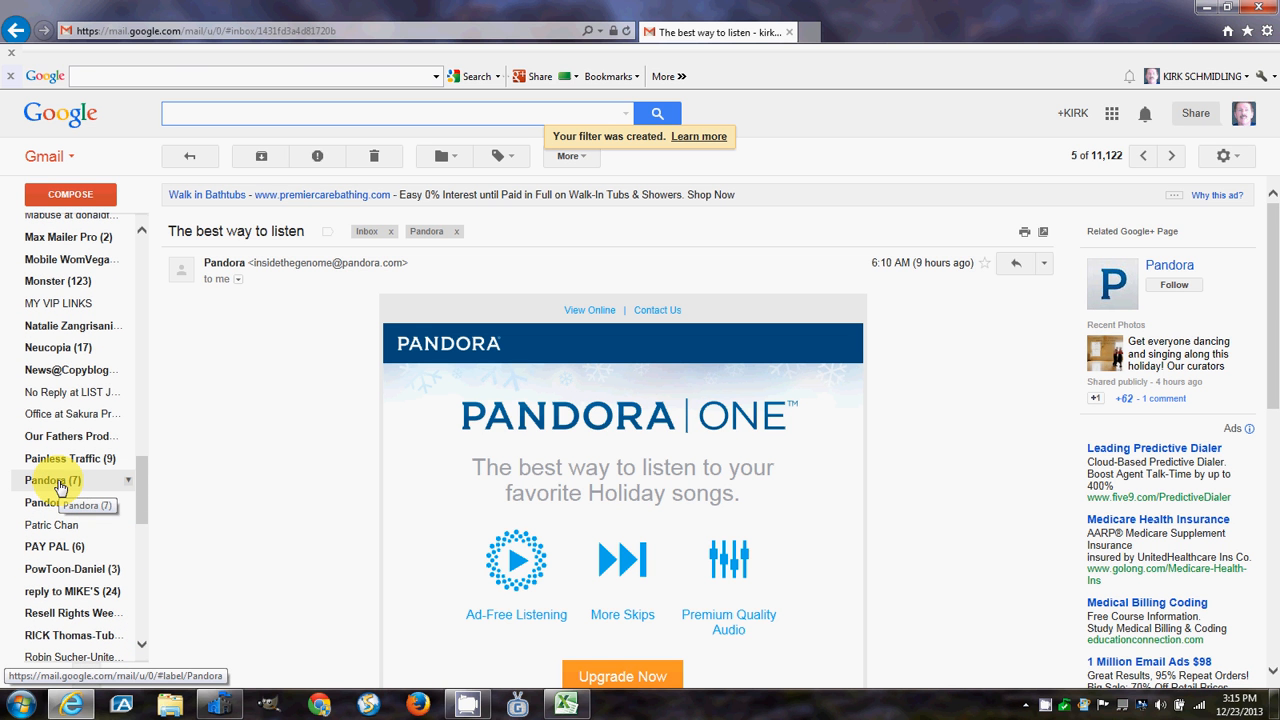
Open the Pandora label view listing its eight filed messages
{"action": "left_click", "coordinate": [45, 480]}
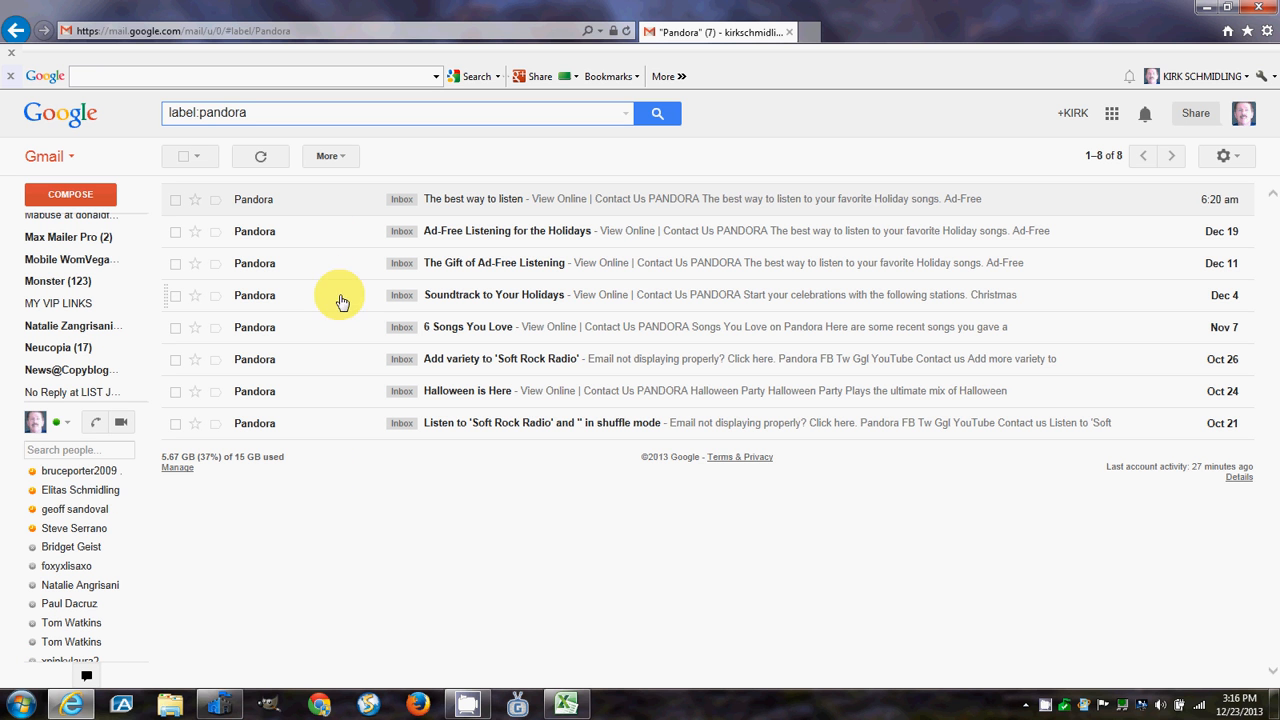
{"action": "mouse_move", "coordinate": [420, 305]}
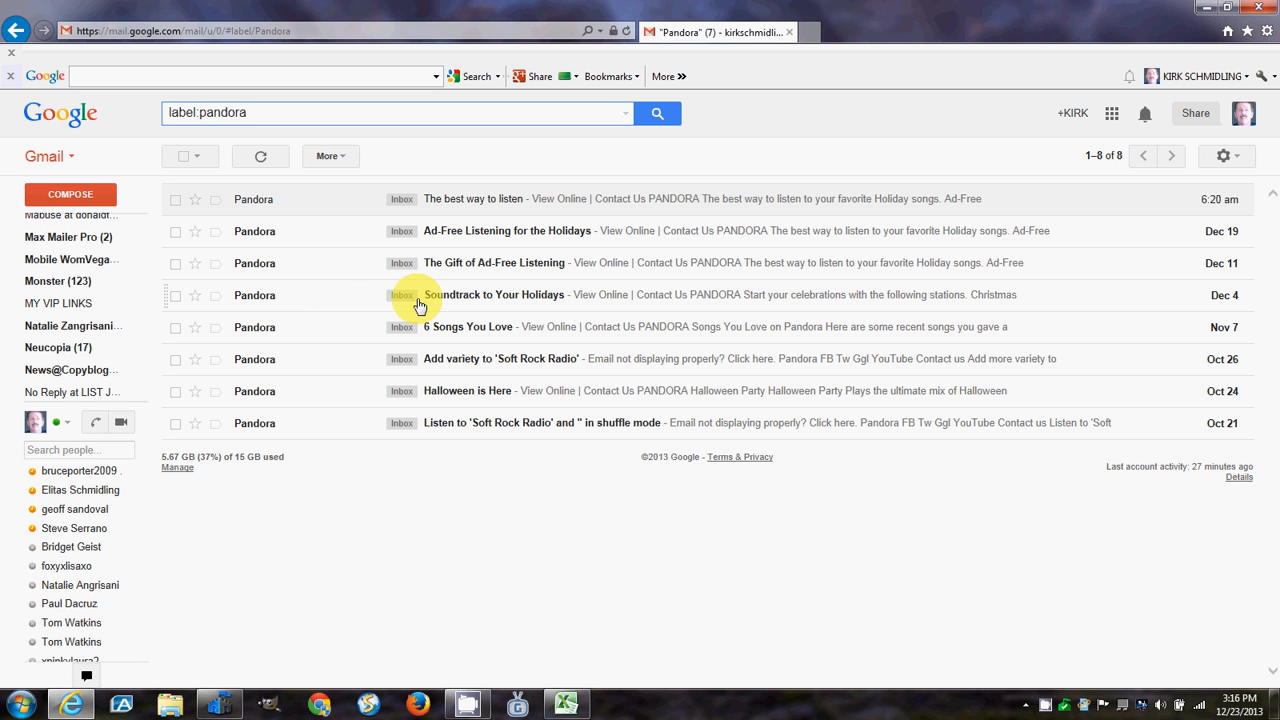
{"action": "mouse_move", "coordinate": [438, 330]}
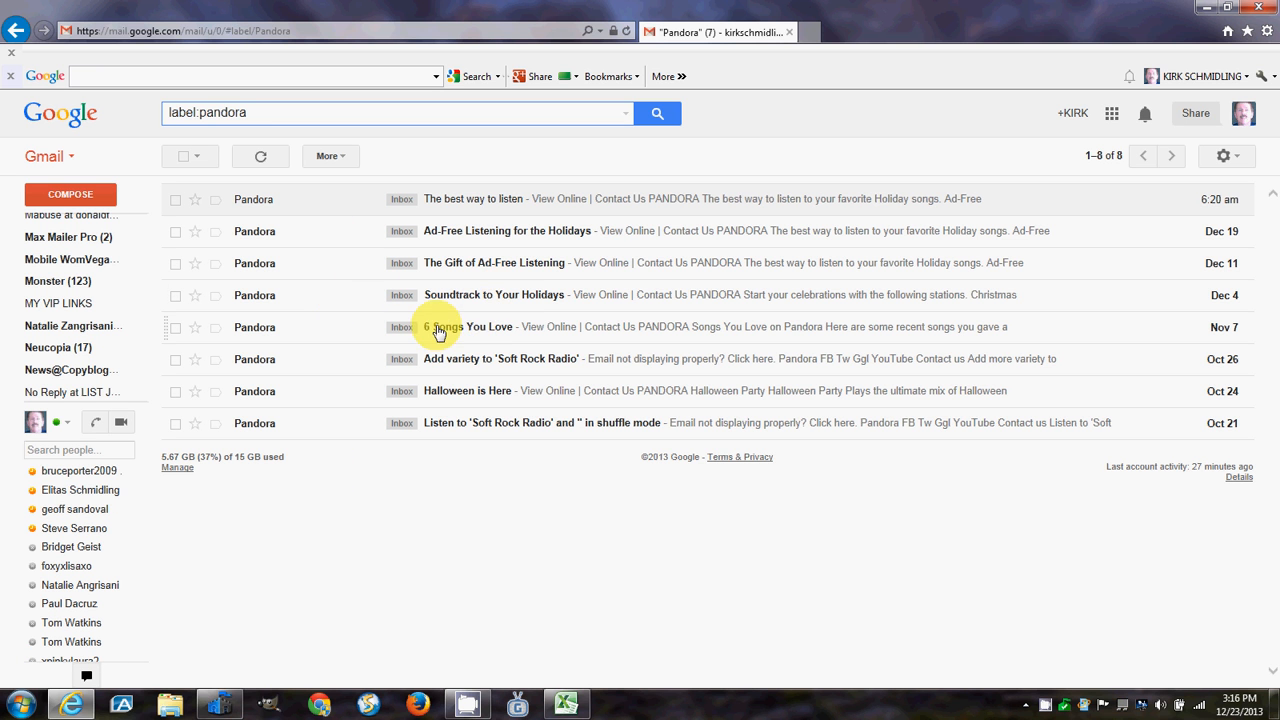
{"action": "mouse_move", "coordinate": [667, 313]}
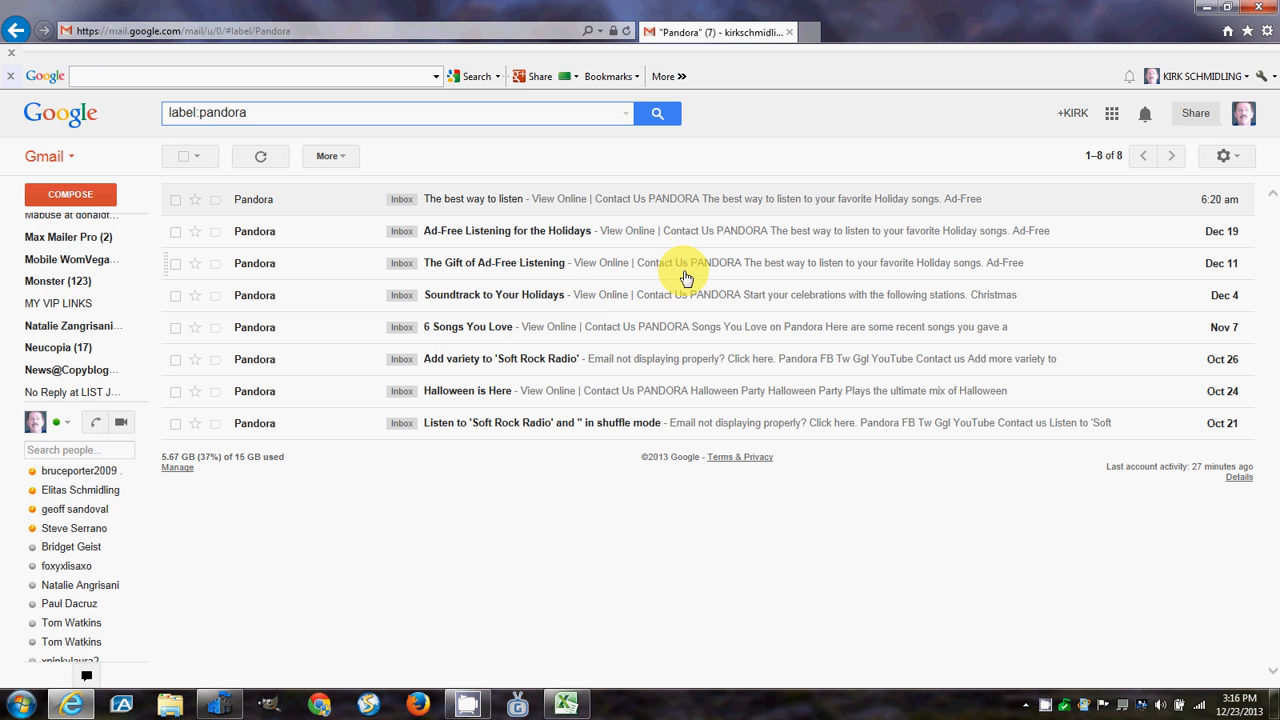
{"action": "mouse_move", "coordinate": [650, 326]}
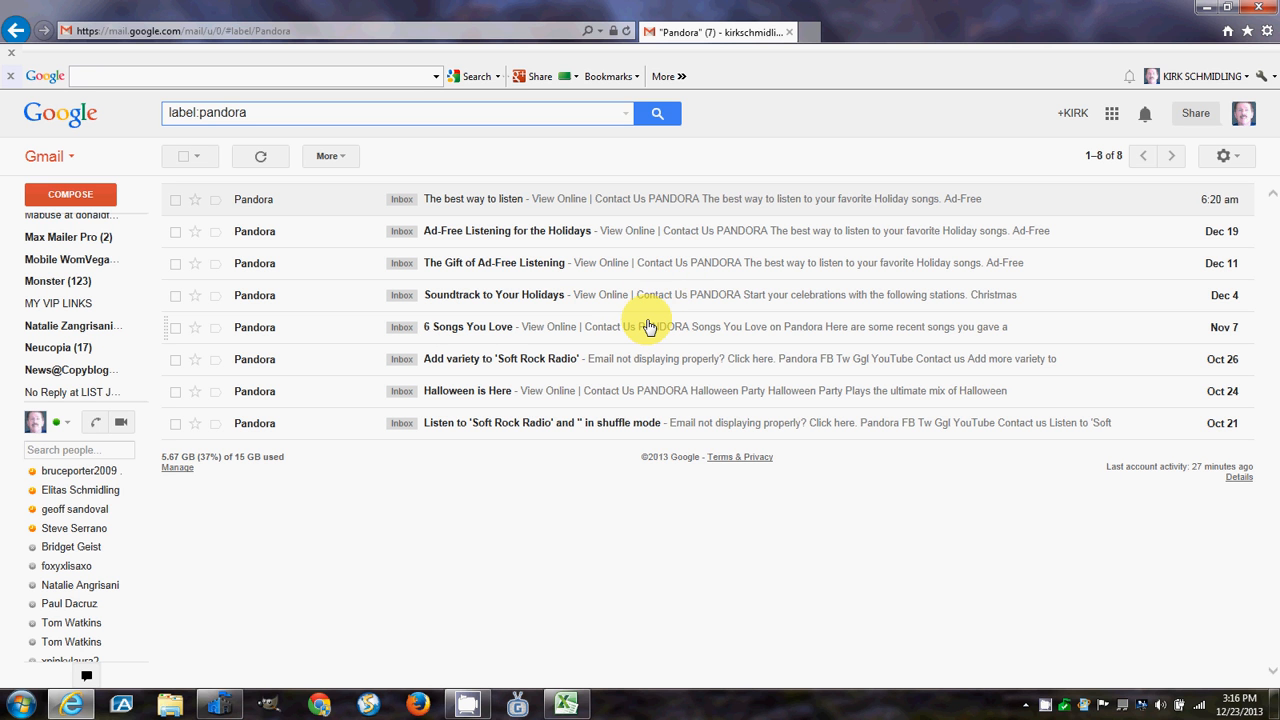
{"action": "mouse_move", "coordinate": [671, 318]}
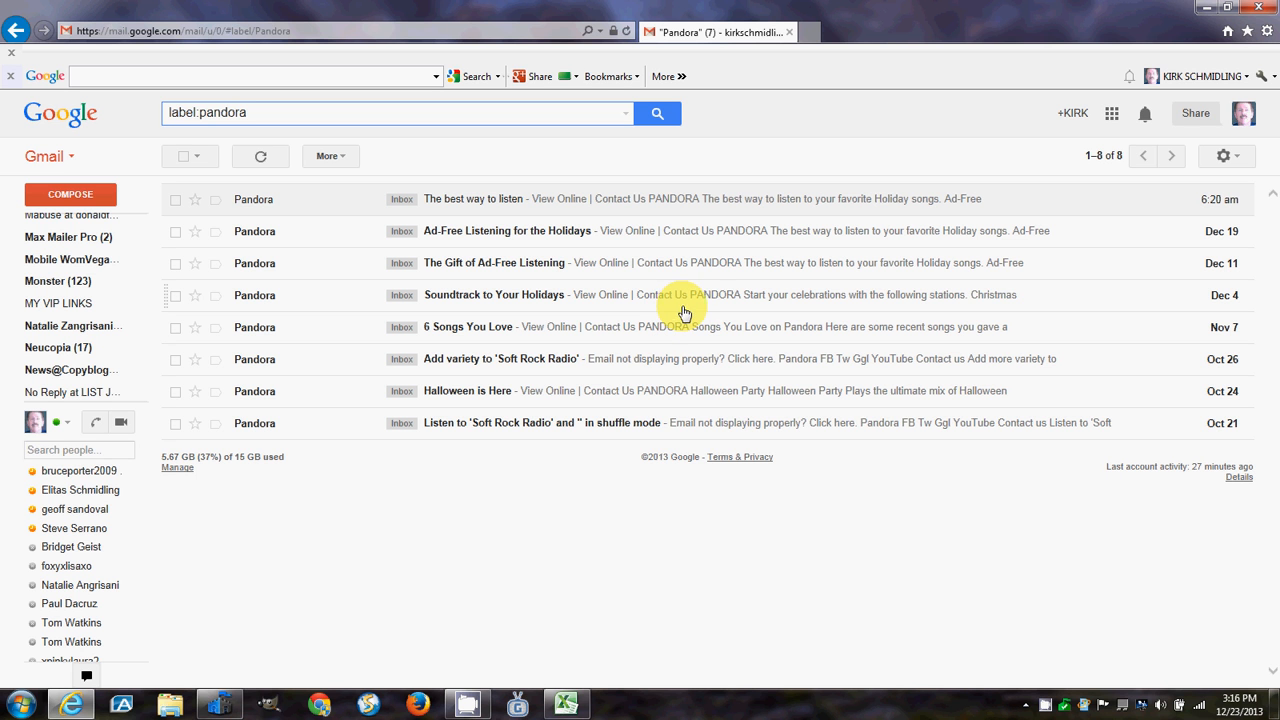
{"action": "mouse_move", "coordinate": [768, 310]}
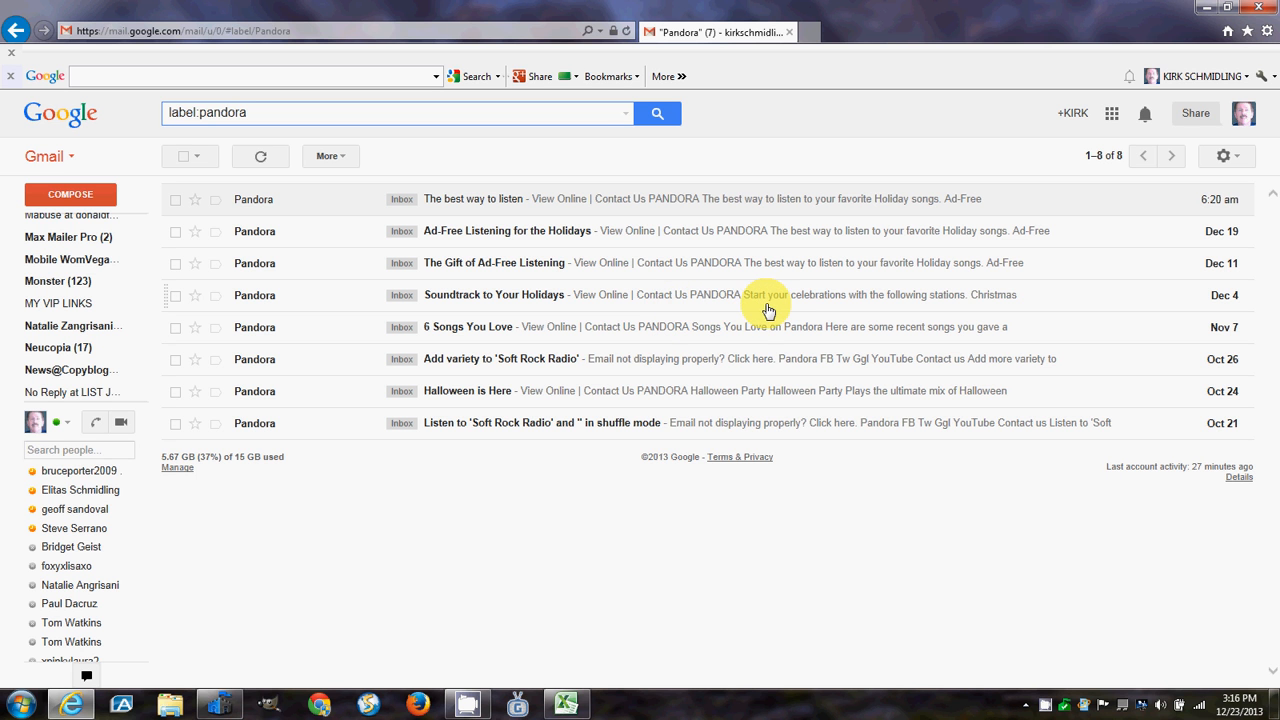